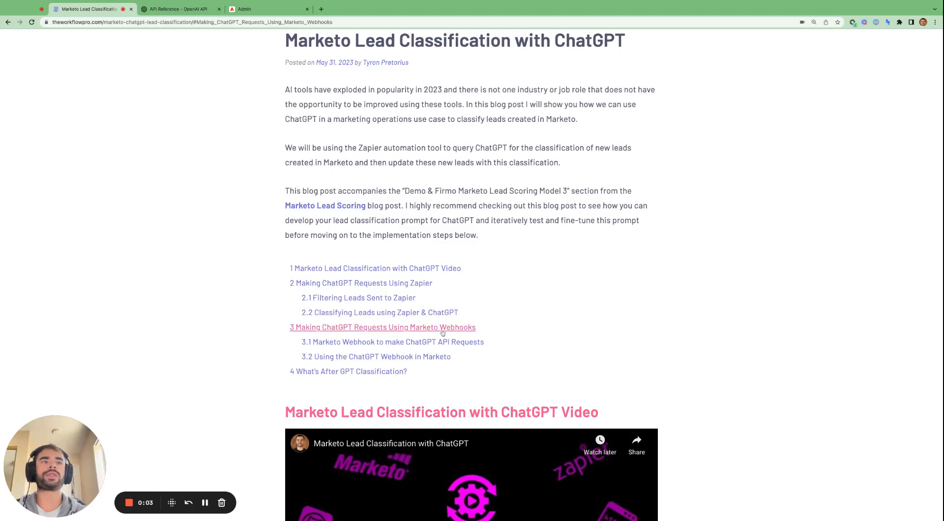
- Scroll the blog post down to the Marketo webhook section with the ChatGPT completions endpoint example
scroll("down", 3)
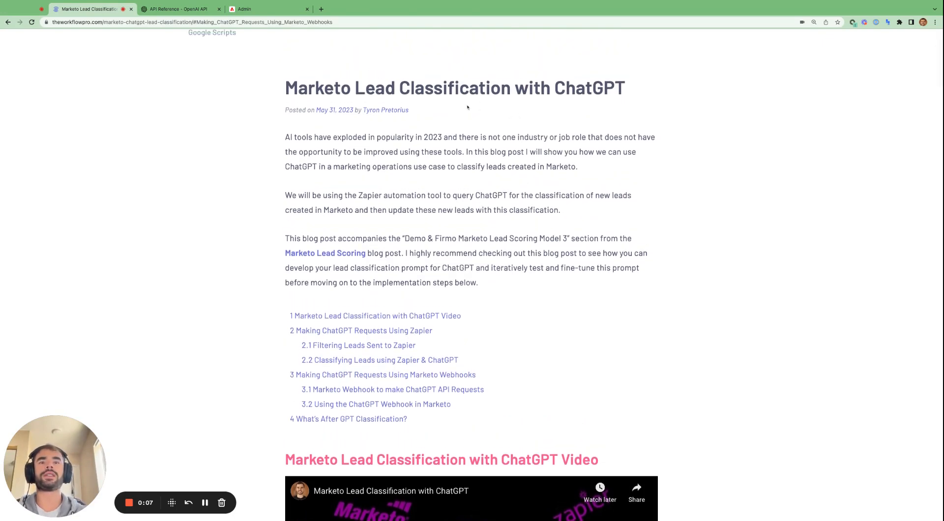
scroll("down", 3)
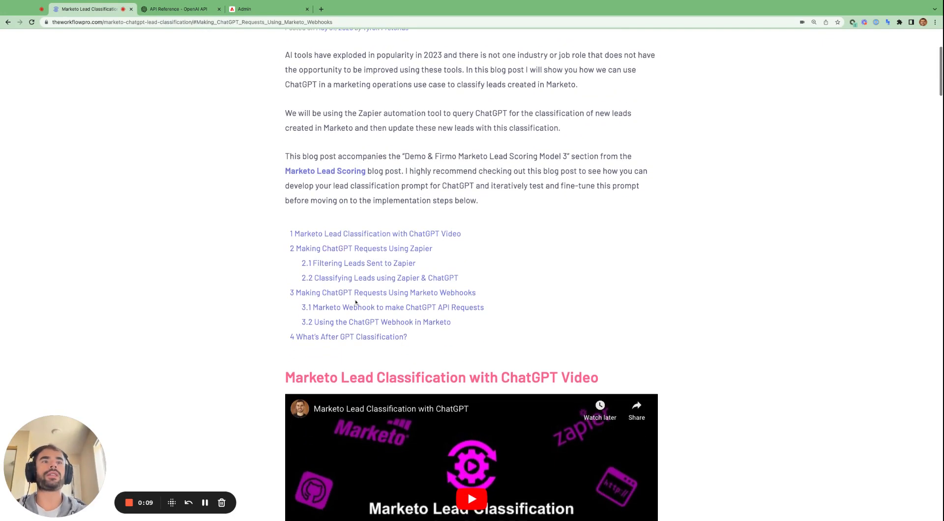
scroll("down", 3)
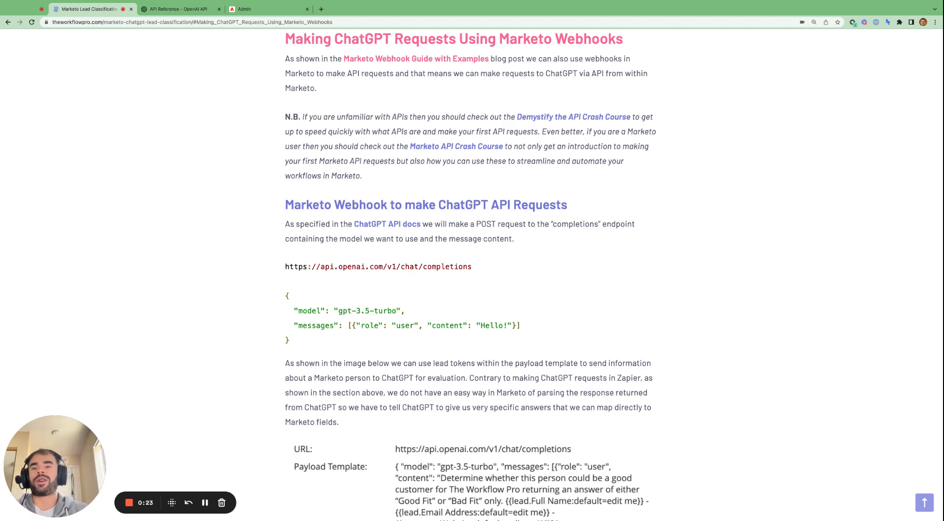
mouse_move(573, 31)
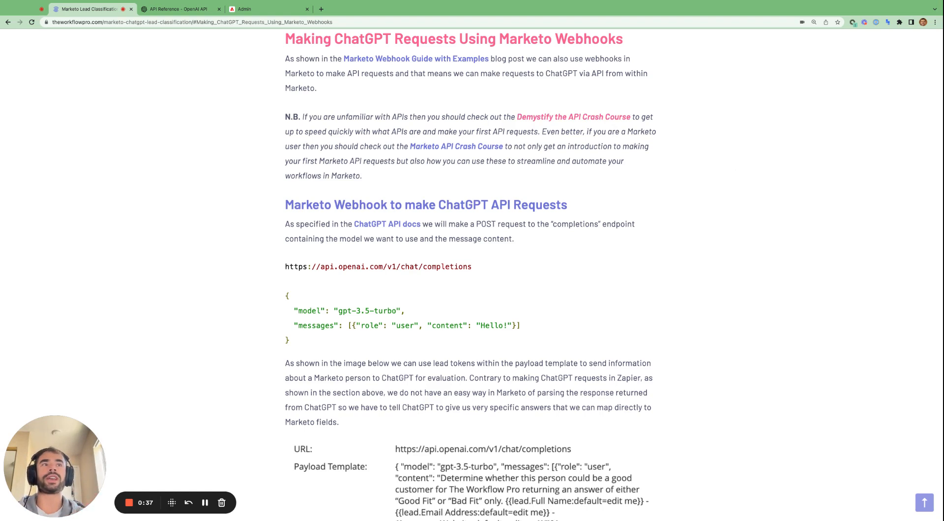
mouse_move(476, 148)
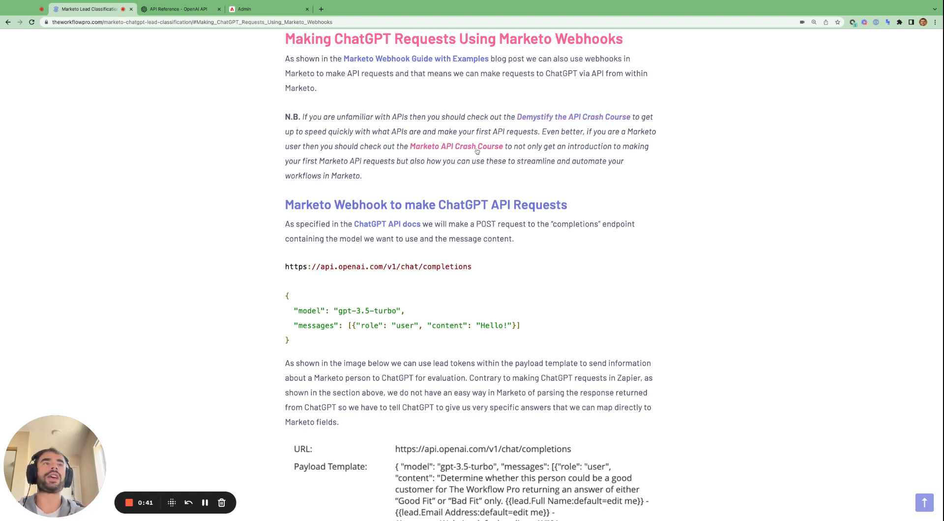
mouse_move(554, 111)
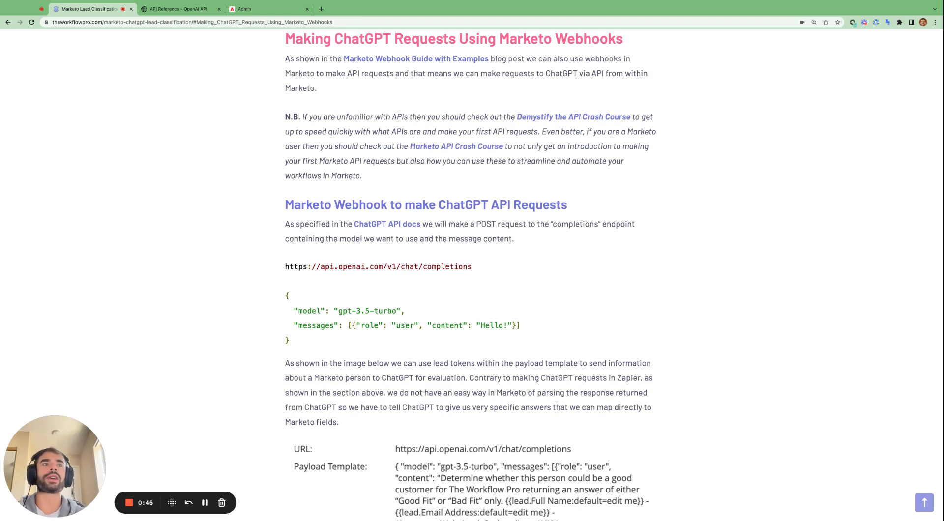
scroll("down", 3)
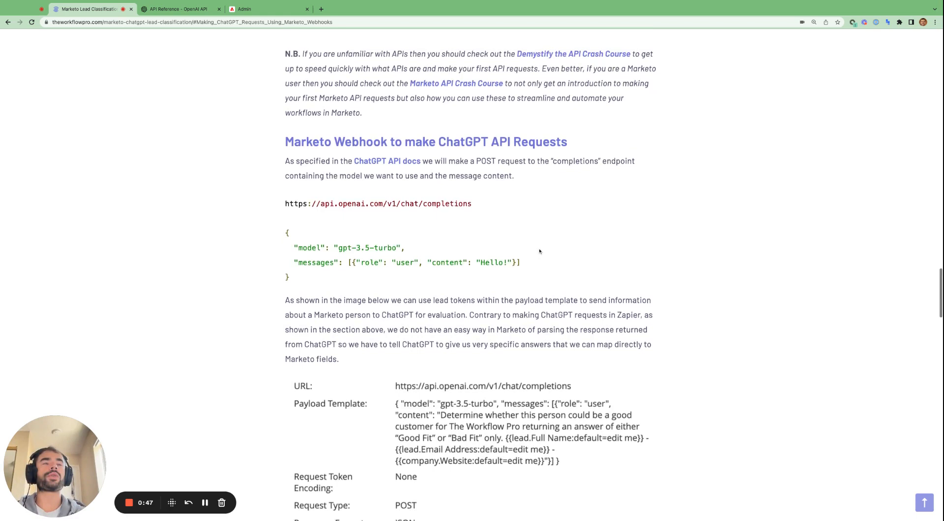
scroll("down", 3)
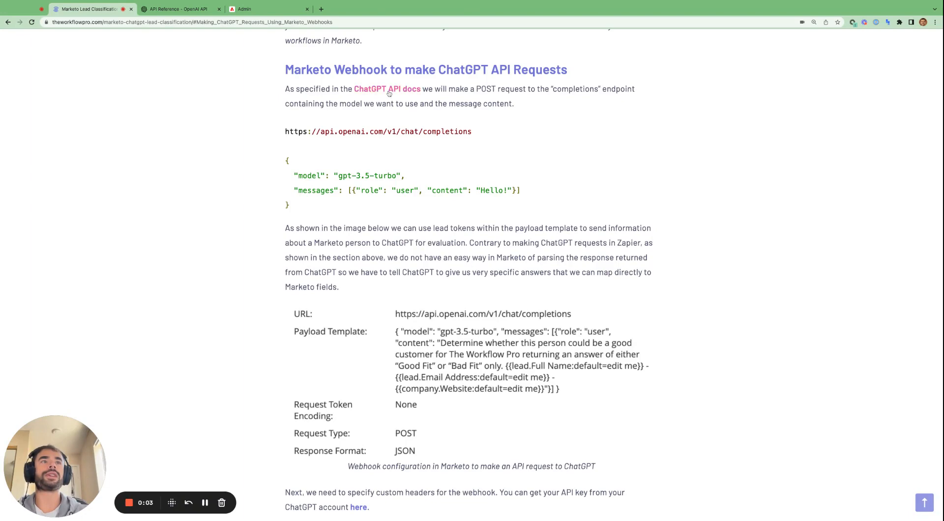
- Review the Create chat completion request body and example response, then return to the blog
left_click(175, 9)
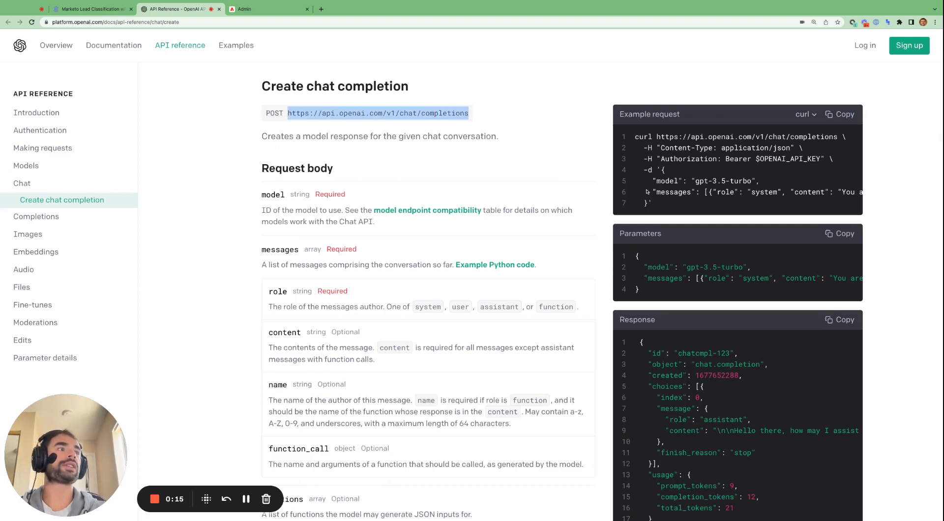
scroll("down", 3)
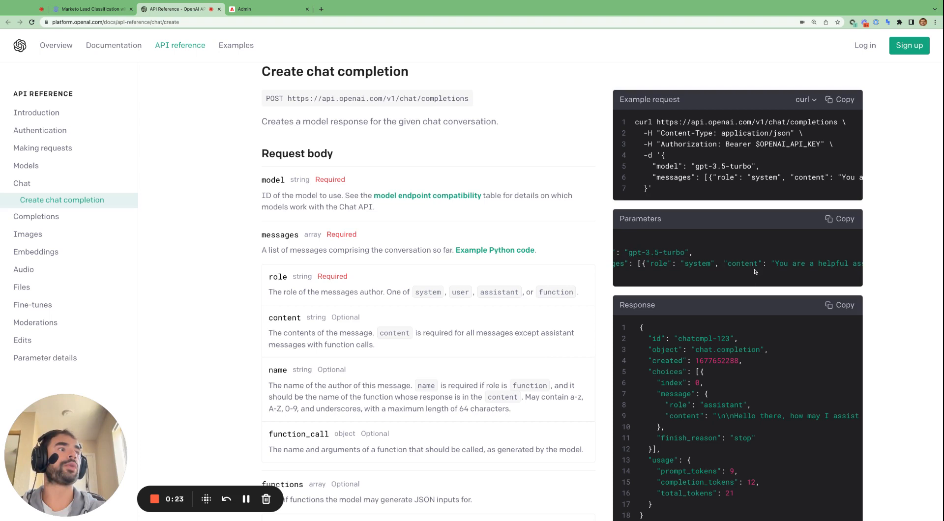
scroll("down", 3)
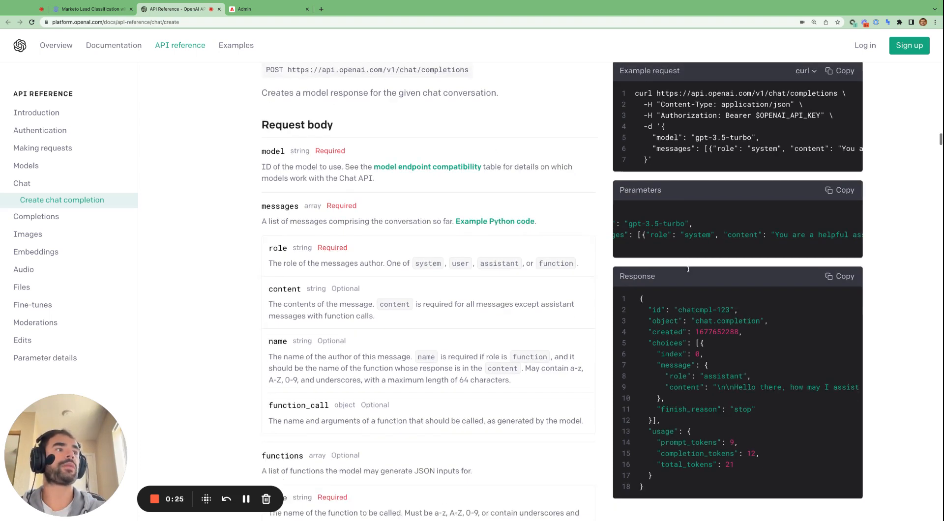
scroll("down", 3)
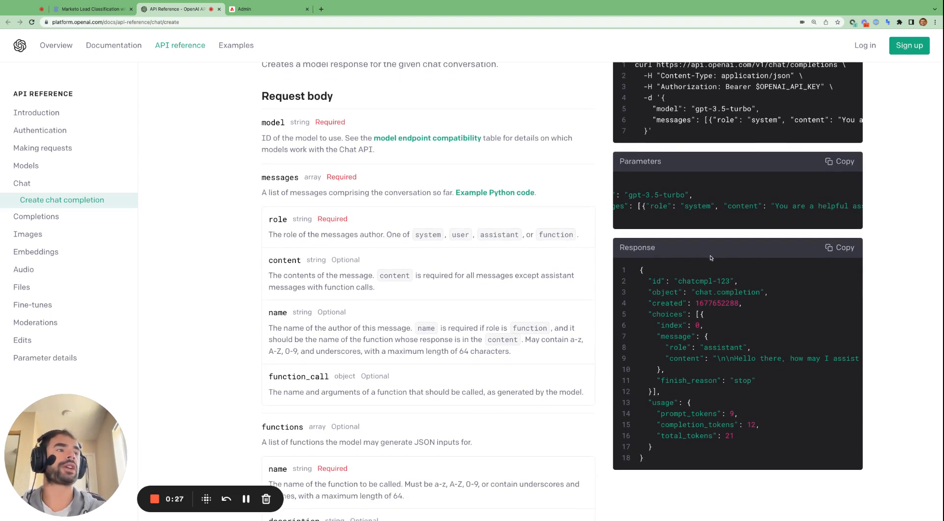
left_click(90, 9)
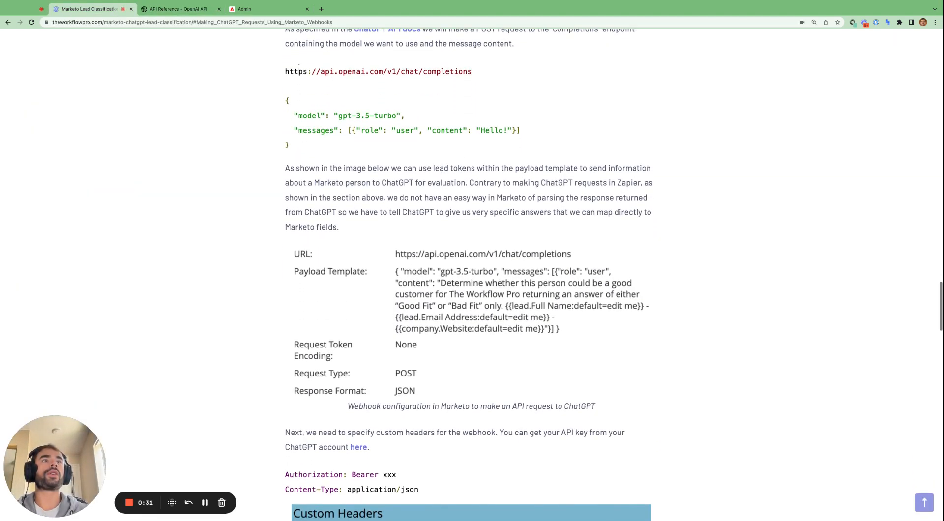
- Select the example endpoint URL and JSON body, then switch to the Marketo admin webhook
left_click_drag(285, 71, 289, 144)
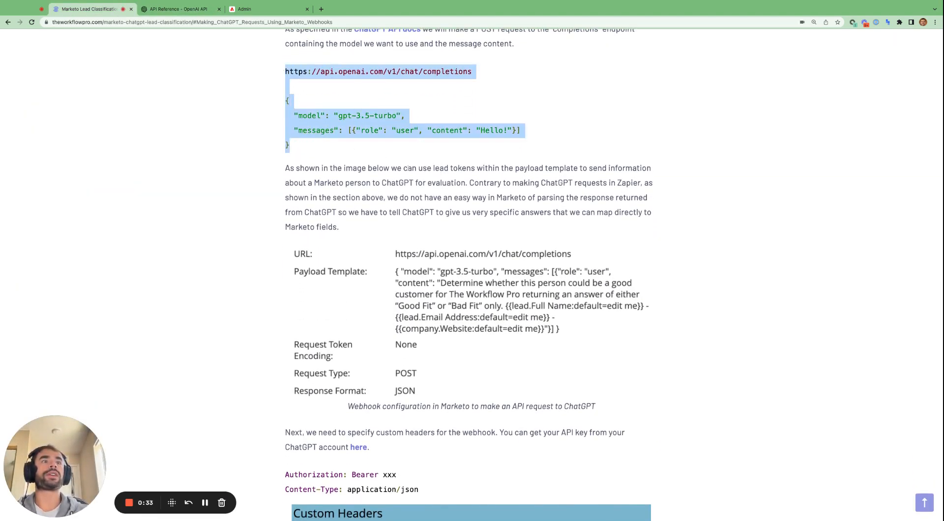
scroll("down", 3)
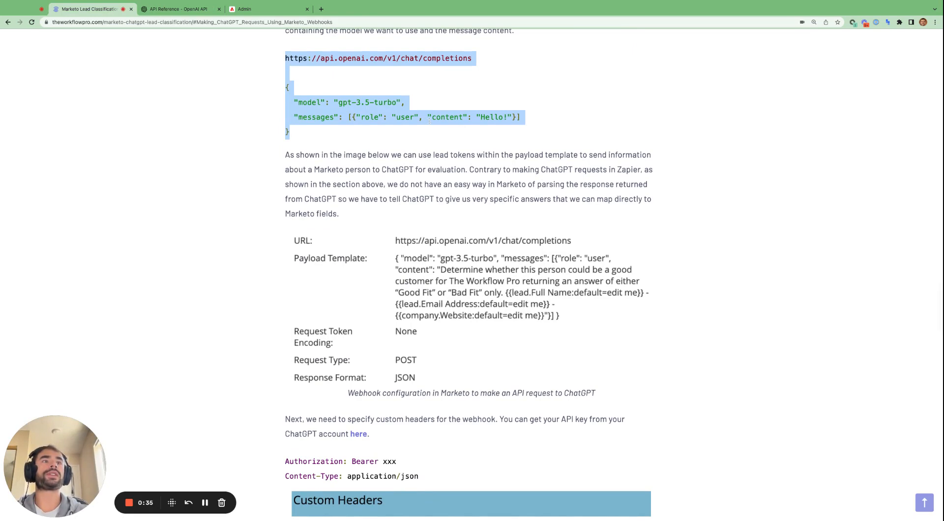
scroll("down", 3)
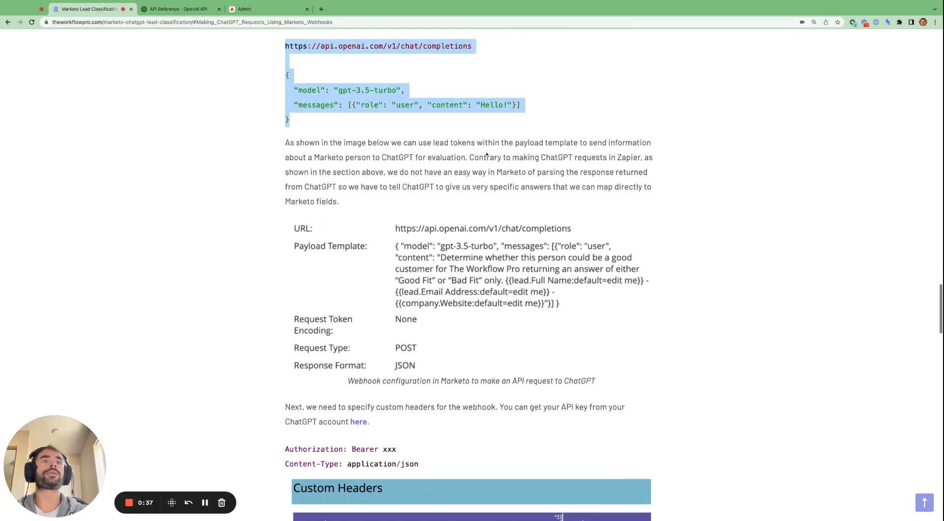
left_click(269, 9)
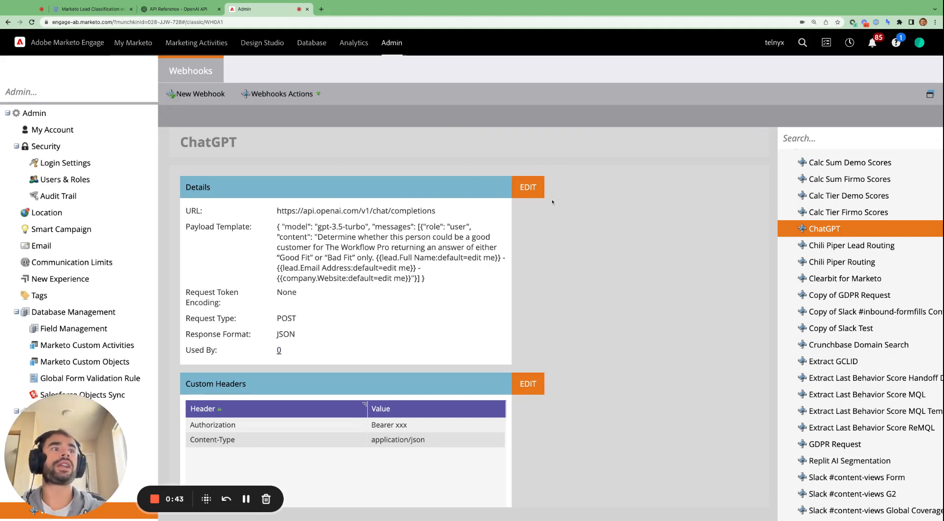
- Open the ChatGPT webhook's edit form showing its completions URL, POST type and JSON template
left_click(527, 186)
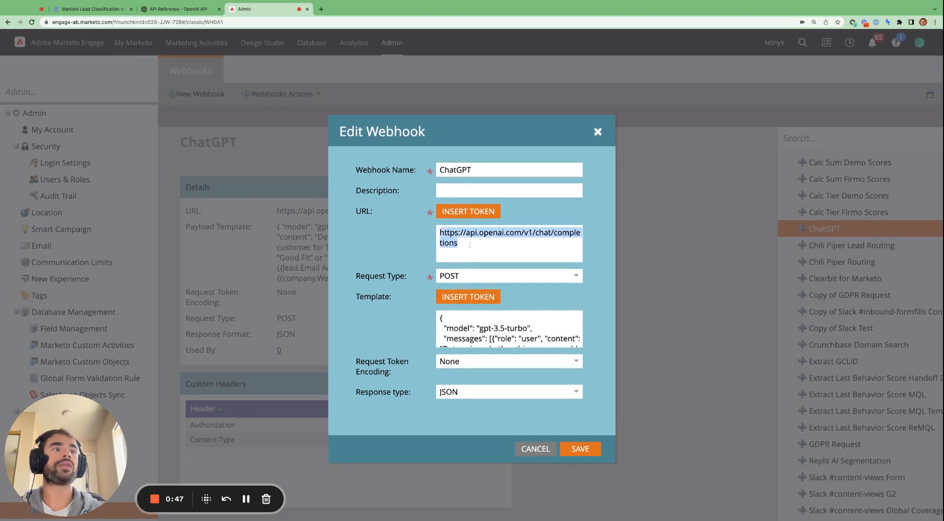
left_click(175, 9)
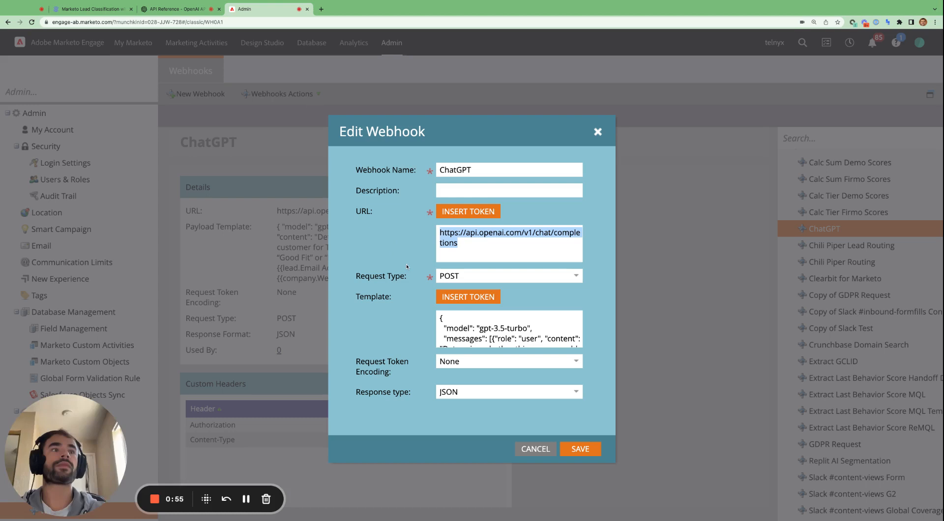
left_click(509, 275)
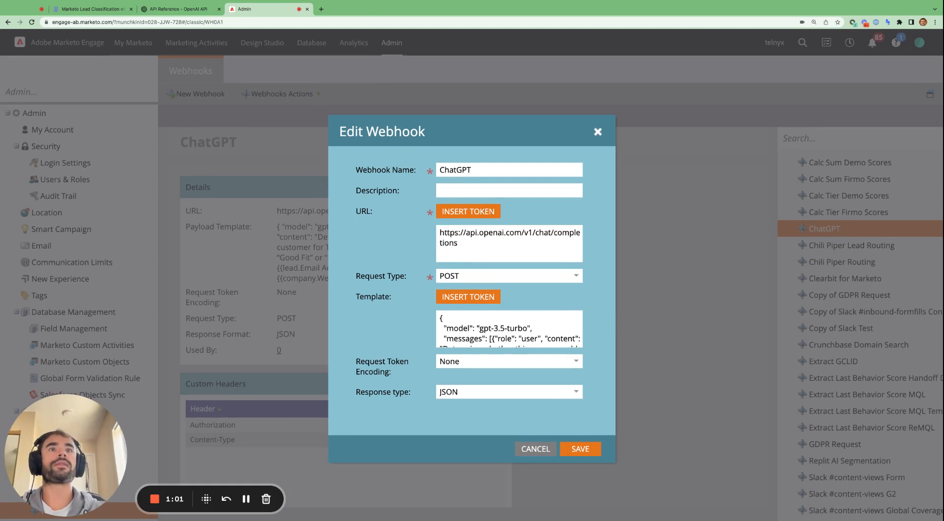
- Compare the Create chat completion parameters with the Marketo webhook's Template field
left_click(175, 9)
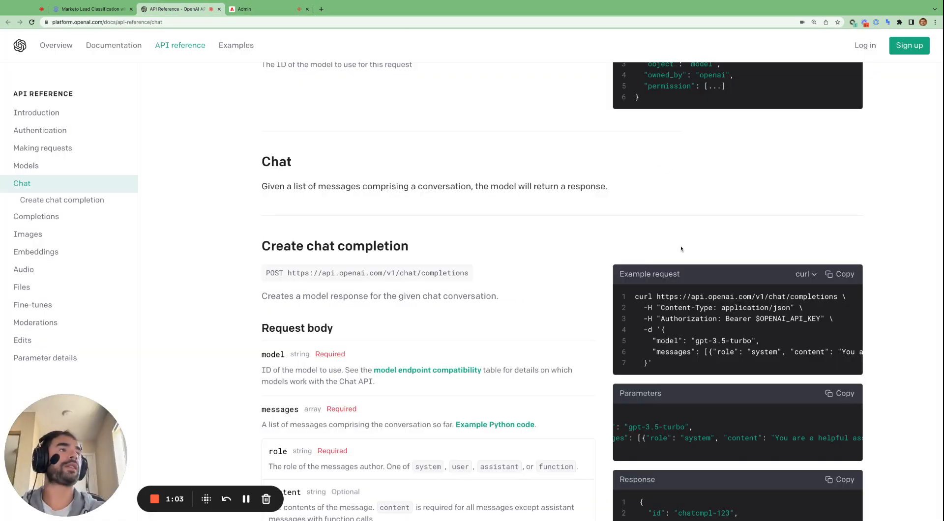
scroll("down", 3)
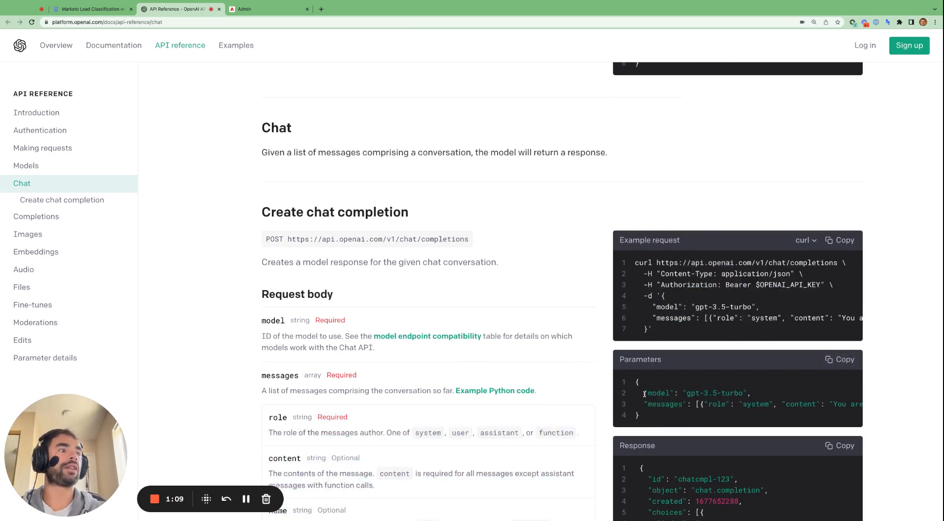
left_click(267, 9)
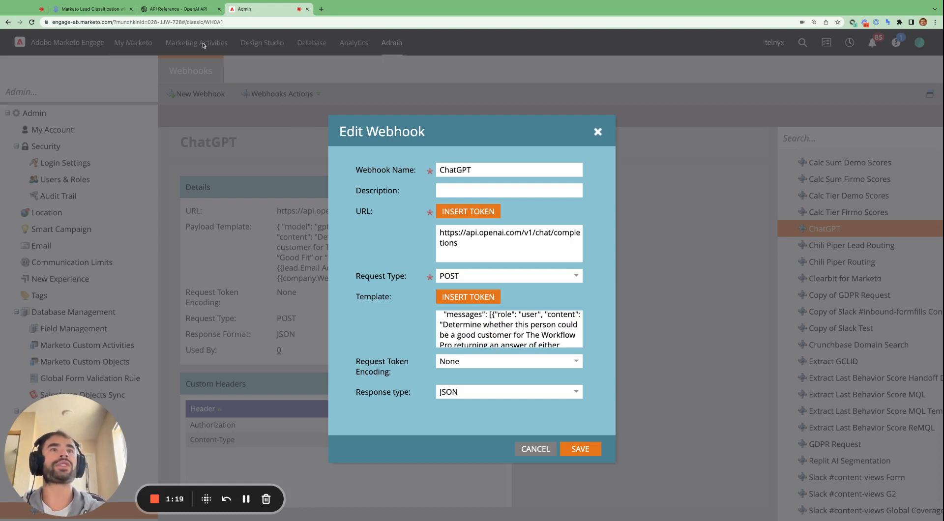
left_click(176, 9)
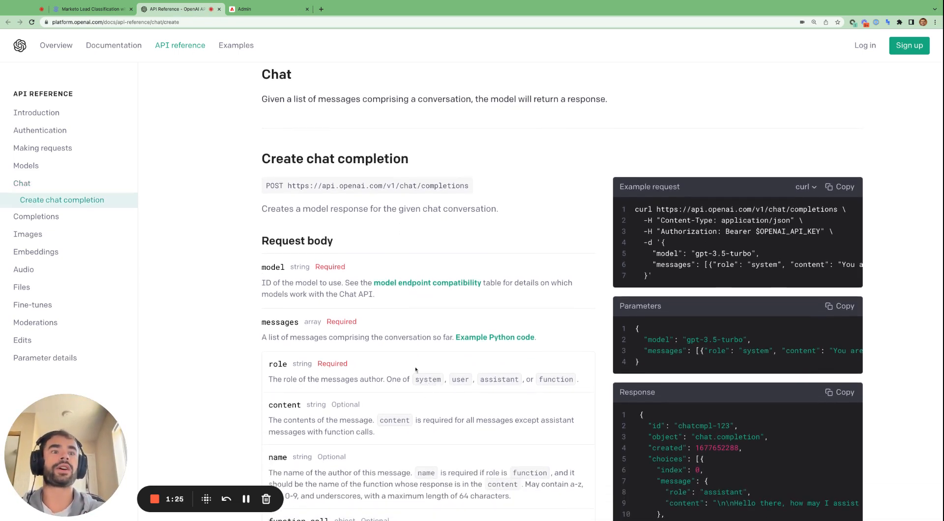
mouse_move(378, 373)
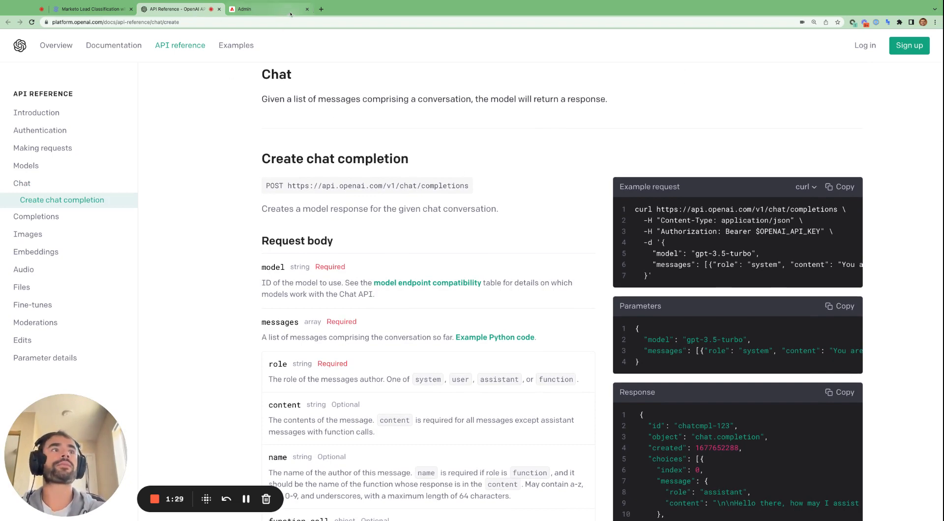
- Switch back toward the blog's webhook configuration example via the Marketo admin tab
left_click(251, 9)
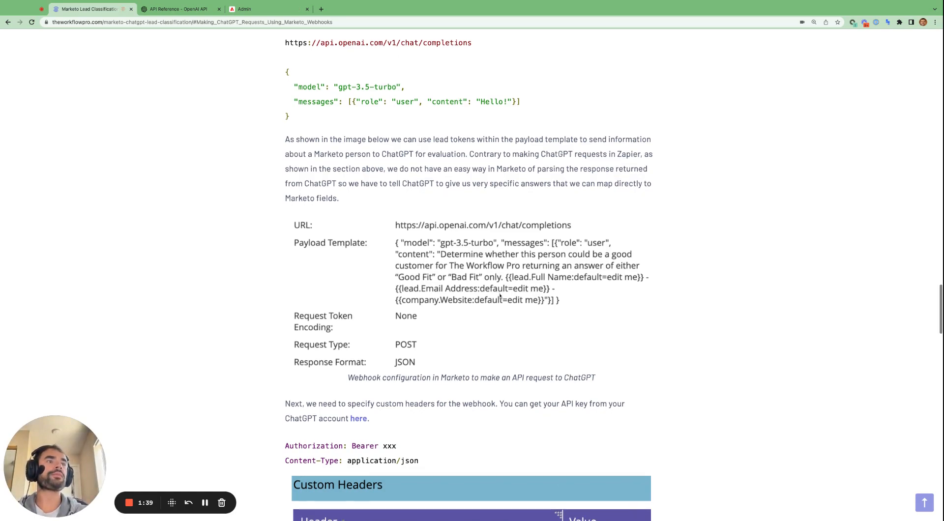
- Scroll past the Zapier workflow to the 'Making ChatGPT Requests Using Marketo Webhooks' heading
scroll("down", 3)
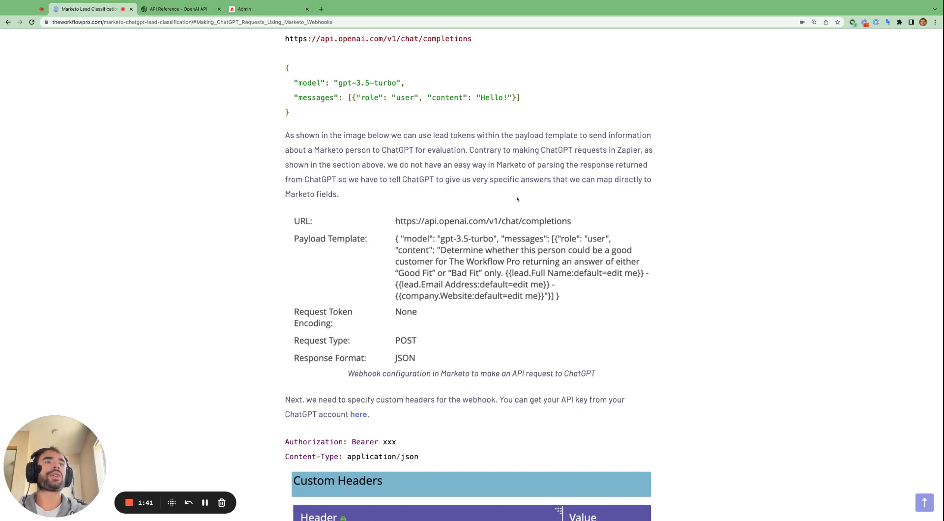
scroll("down", 3)
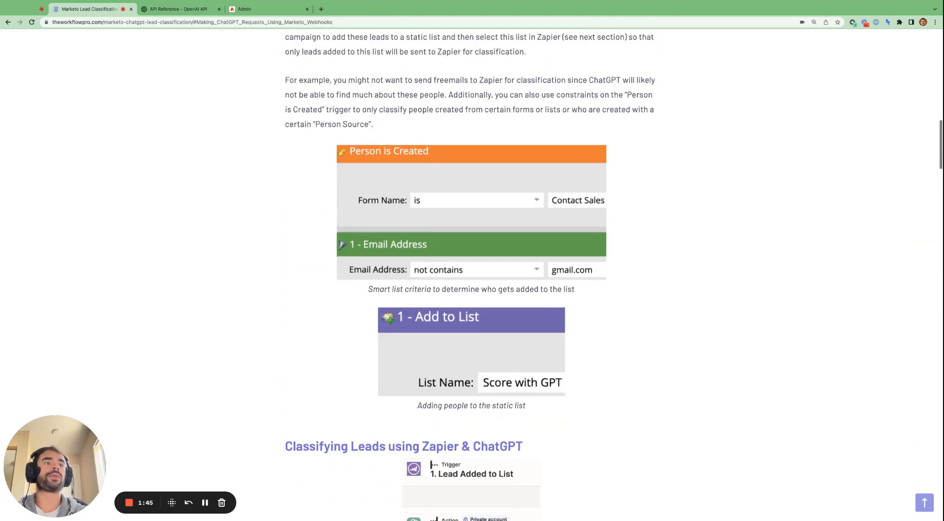
scroll("down", 3)
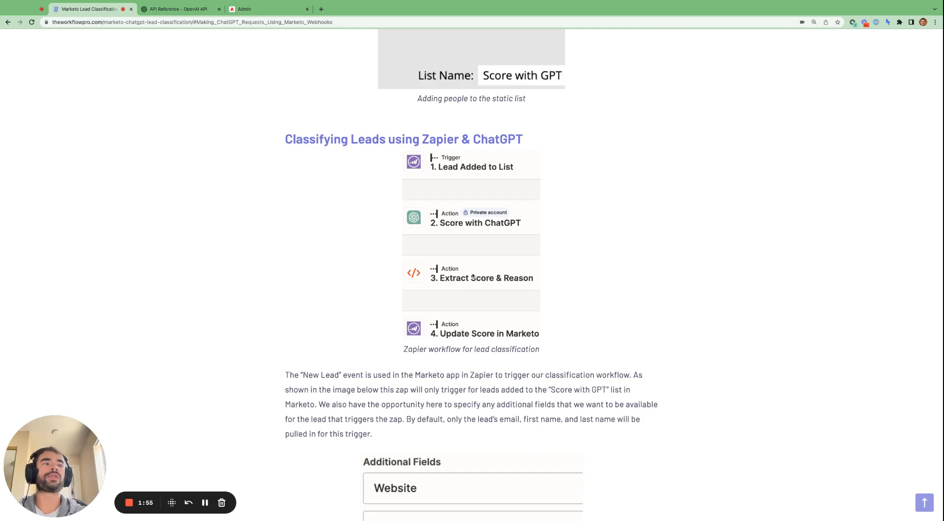
scroll("down", 3)
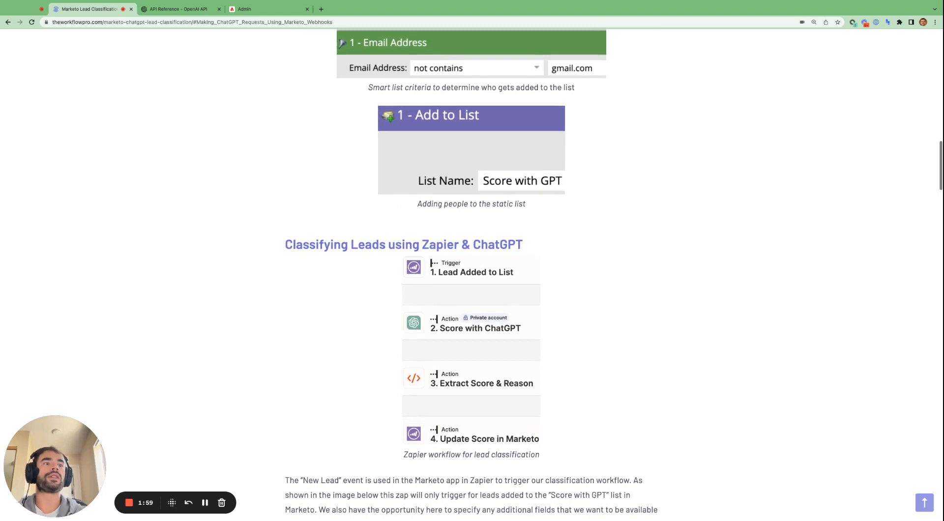
scroll("down", 3)
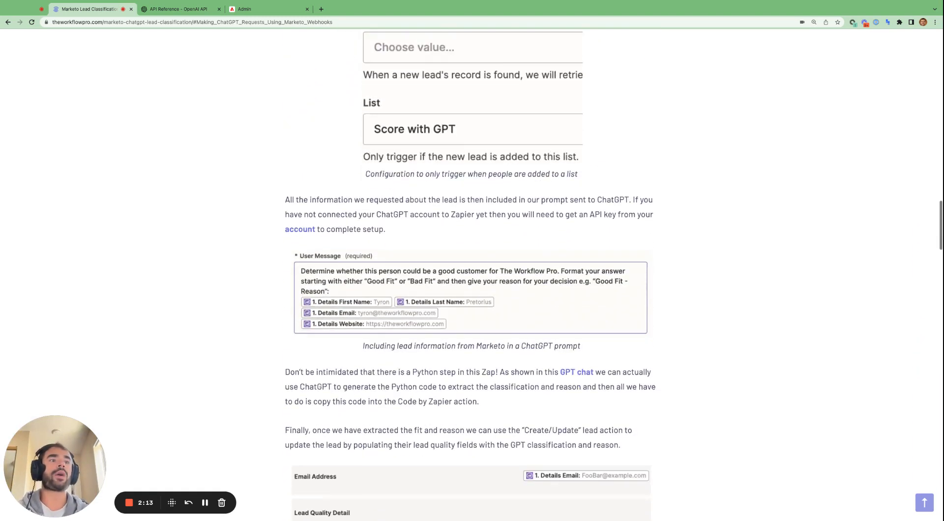
scroll("down", 3)
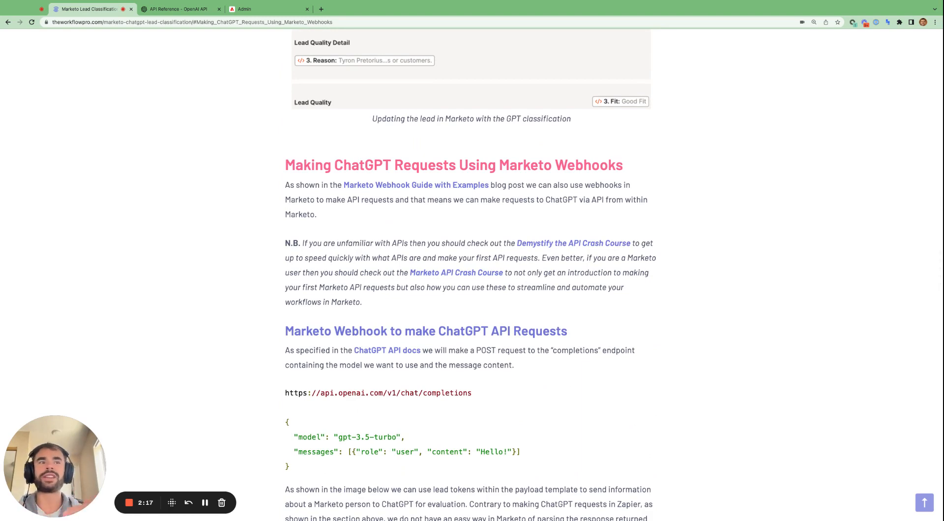
- Scroll to the webhook configuration table with the Authorization and Content-Type custom headers
scroll("down", 3)
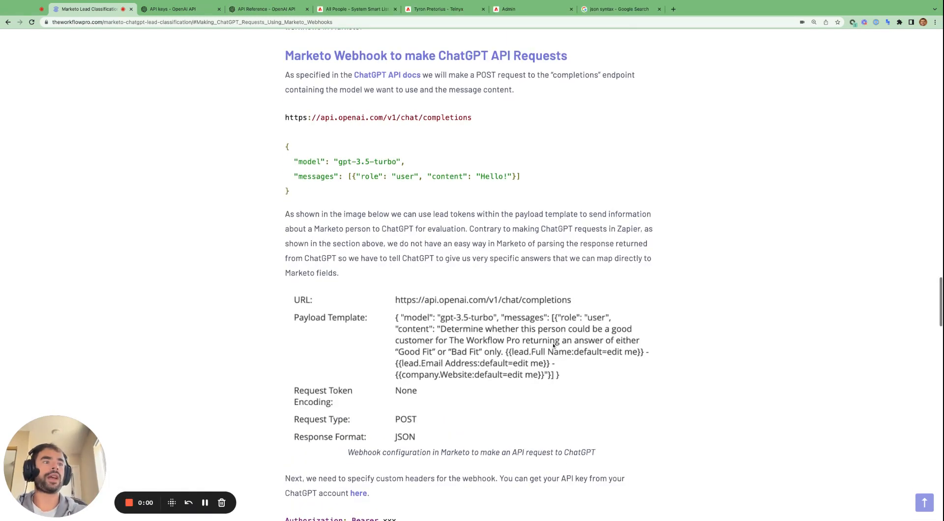
mouse_move(515, 352)
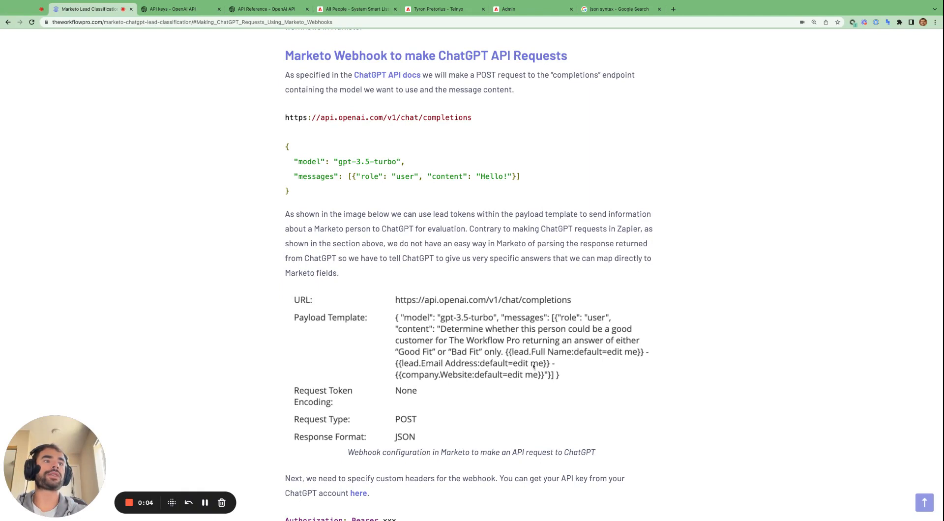
mouse_move(532, 366)
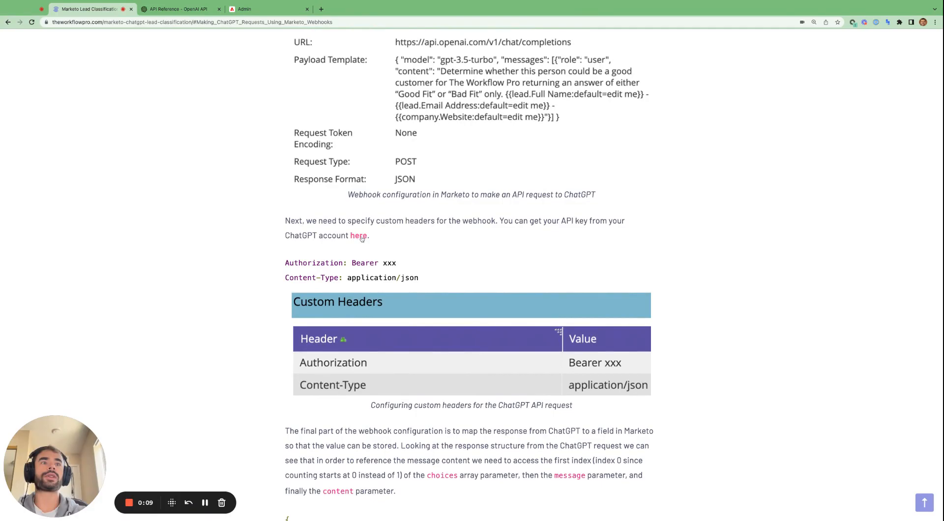
- Sign in to OpenAI Platform to view the API keys list, then return to Marketo's webhook
left_click(358, 235)
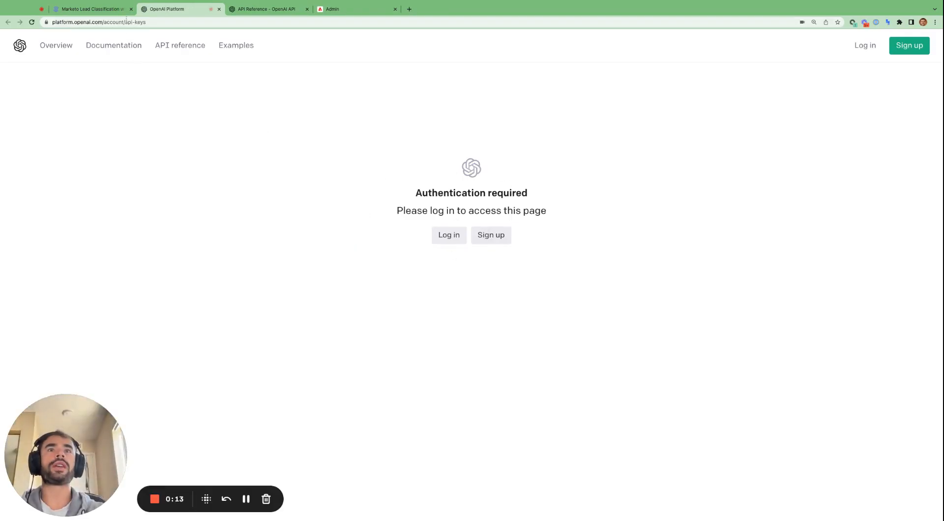
left_click(98, 22)
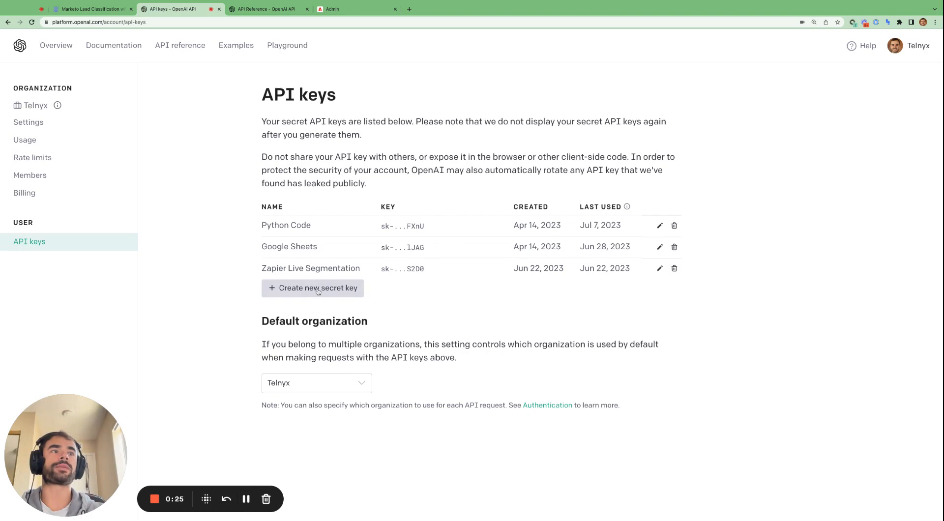
left_click(91, 9)
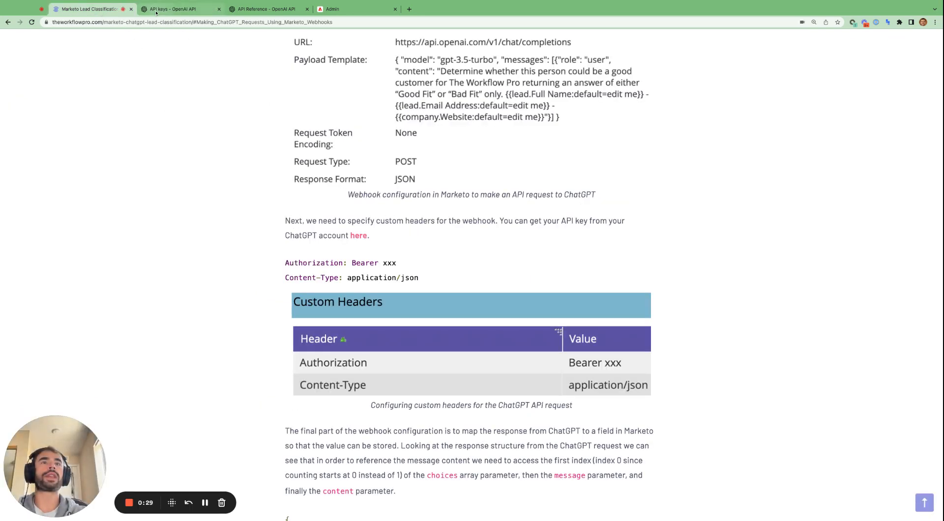
left_click(355, 9)
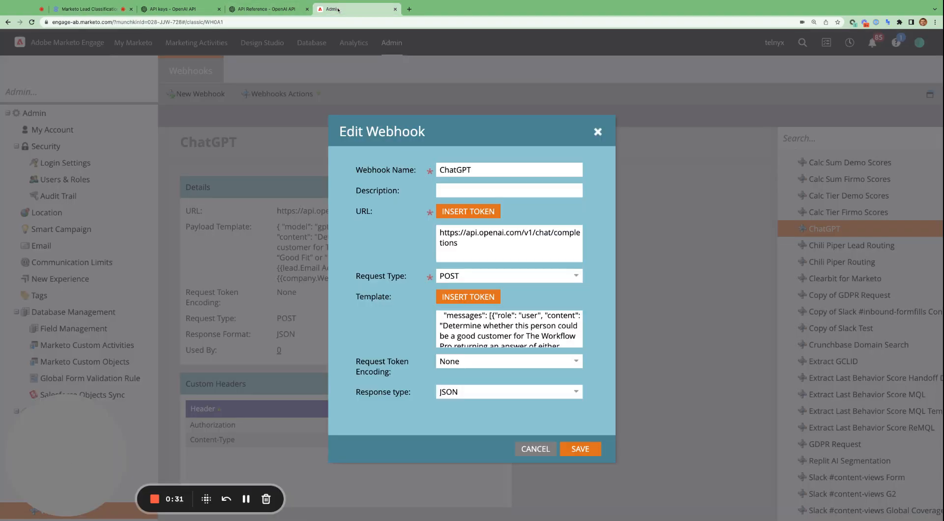
- Cancel the edit form and review the Authorization and Content-Type custom headers without saving
left_click(534, 449)
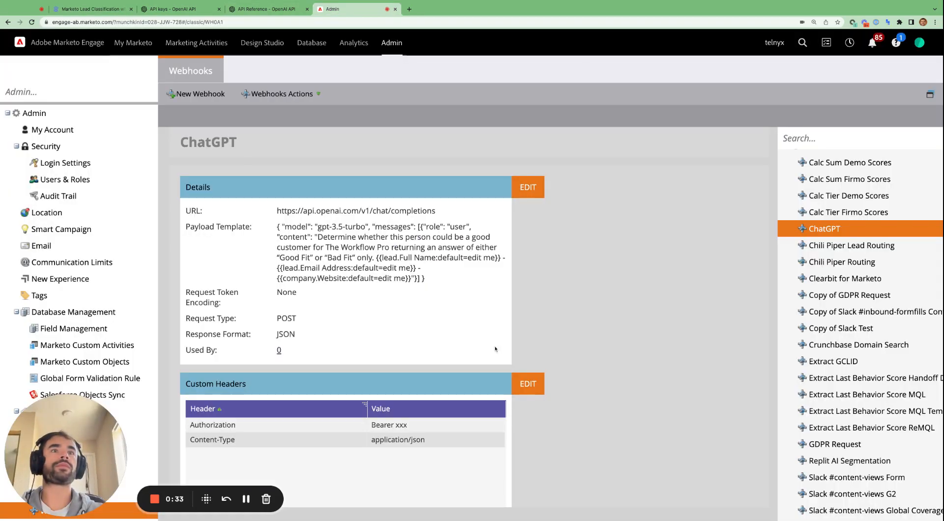
left_click(281, 93)
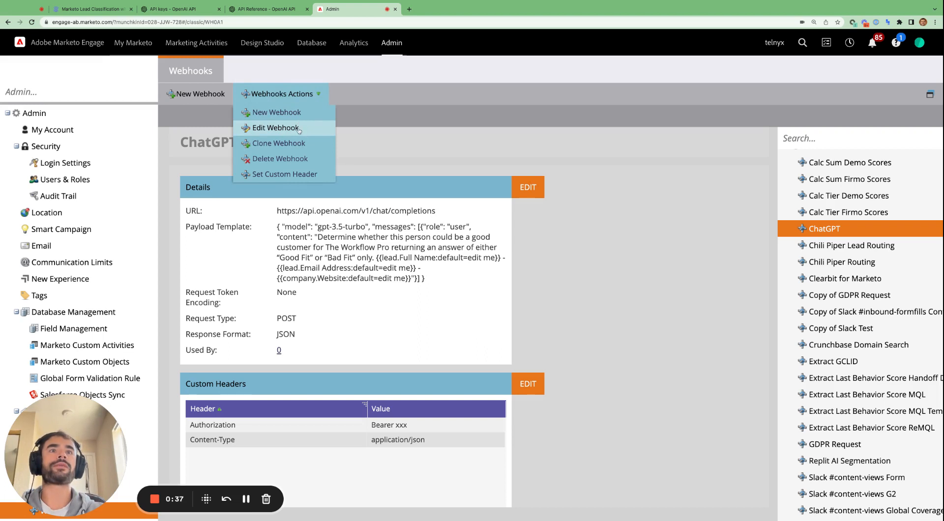
mouse_move(530, 337)
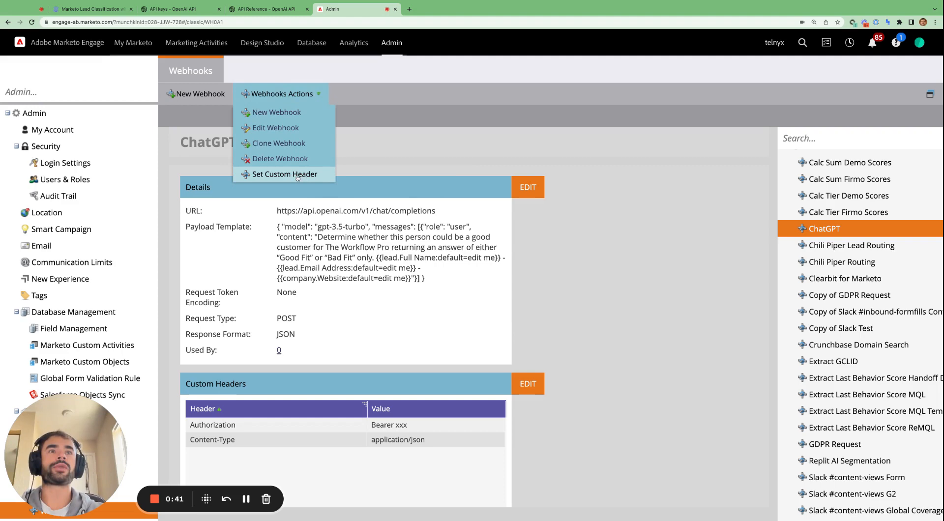
left_click(551, 370)
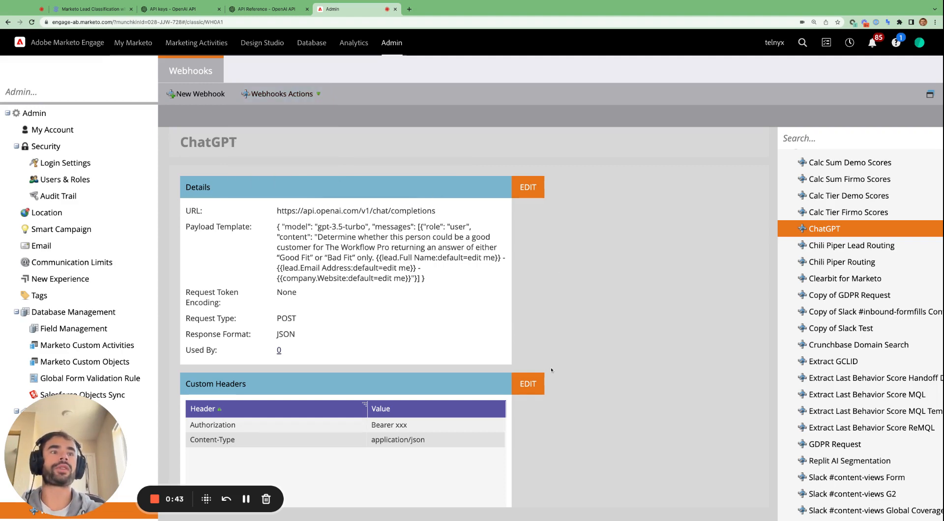
left_click(527, 384)
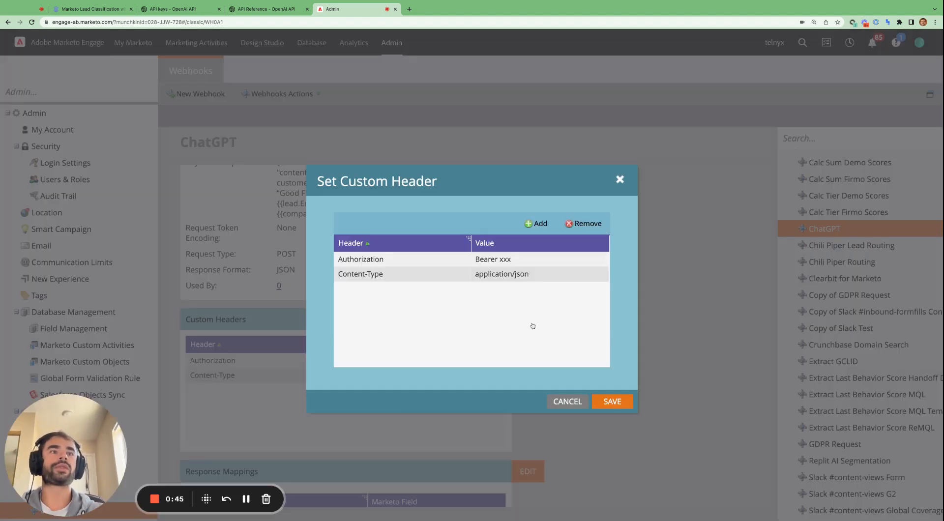
left_click(492, 259)
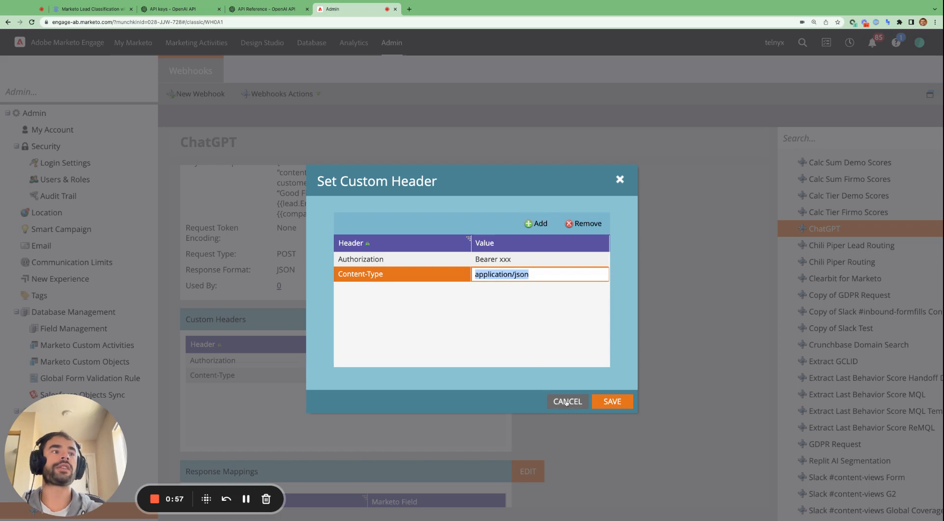
left_click(175, 9)
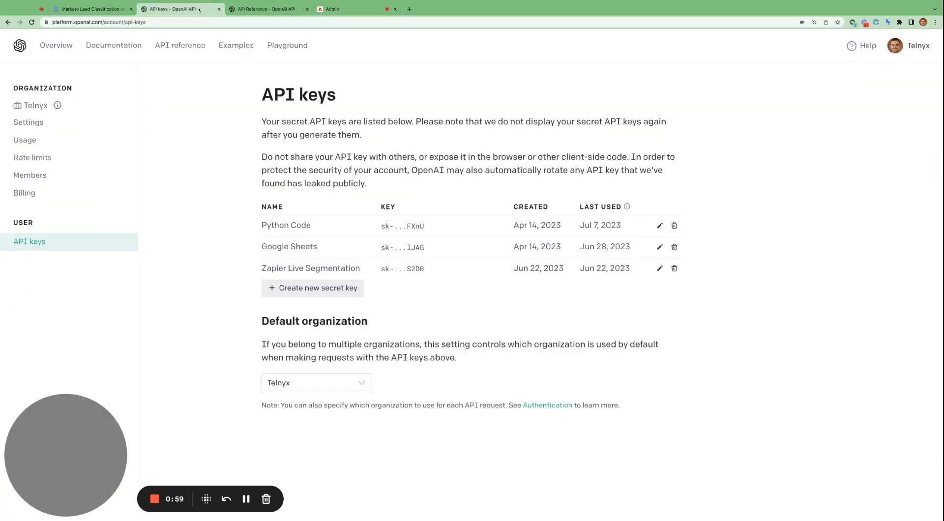
- Check the Content-Type header in OpenAI's chat completion example, then return to the Marketo webhook
left_click(268, 9)
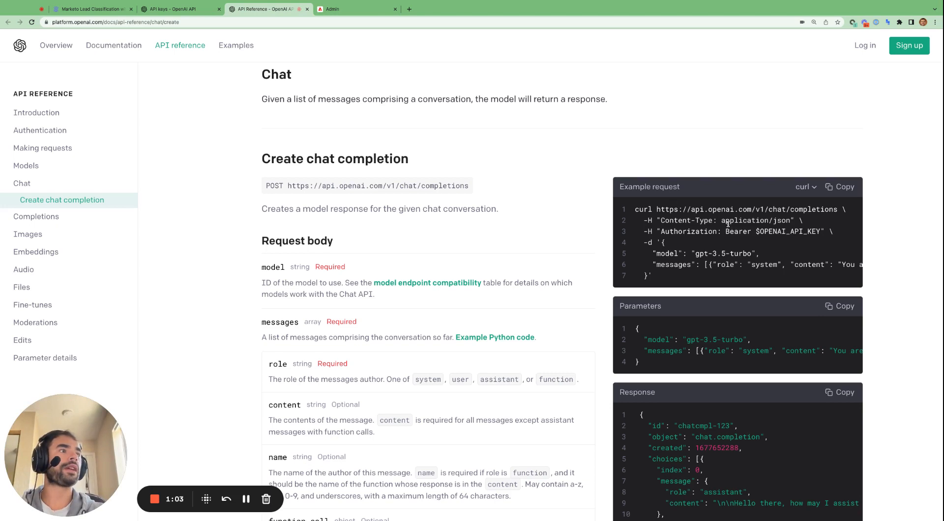
double_click(755, 220)
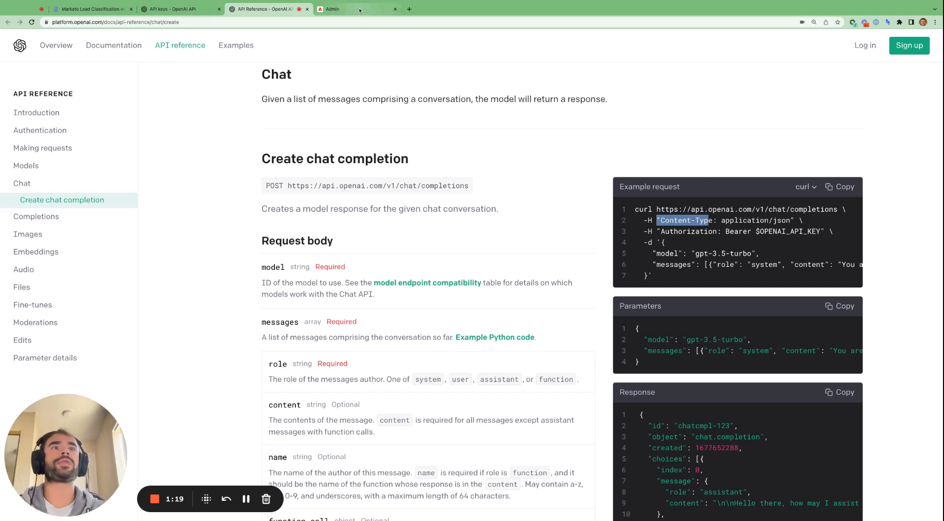
left_click(333, 9)
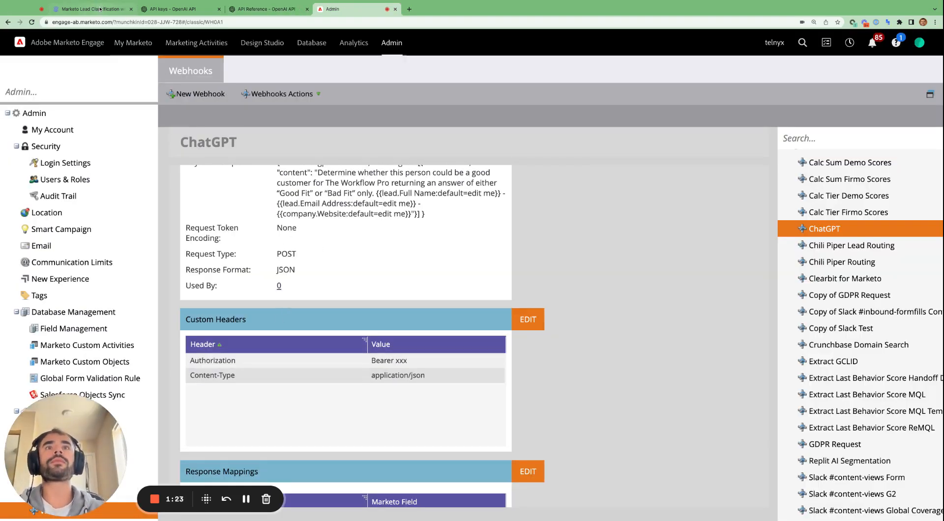
- Scroll the blog to the sample ChatGPT response JSON above Response Mappings, then start a new browser tab
left_click(90, 9)
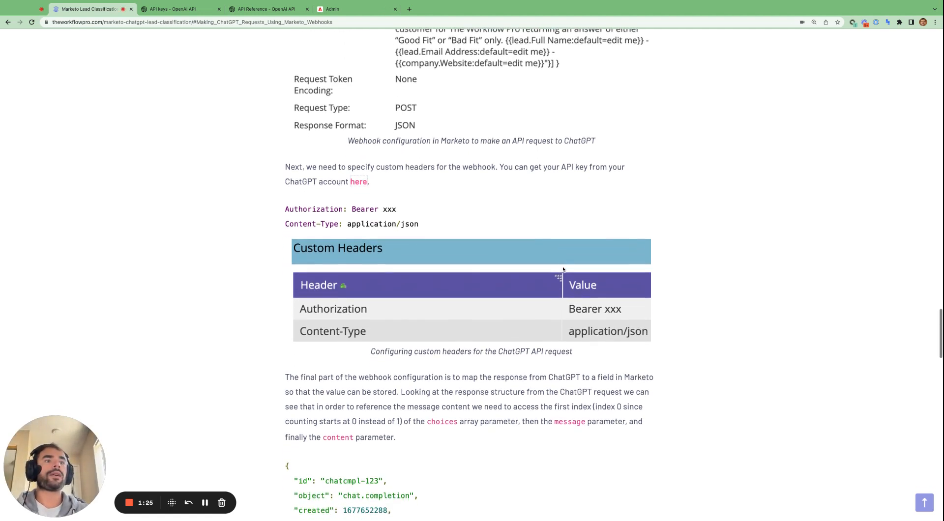
scroll("down", 3)
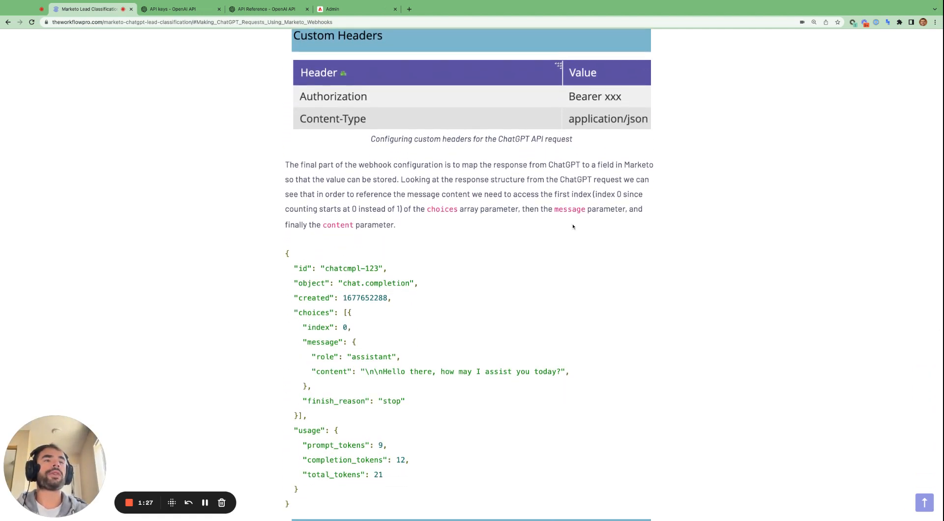
scroll("down", 3)
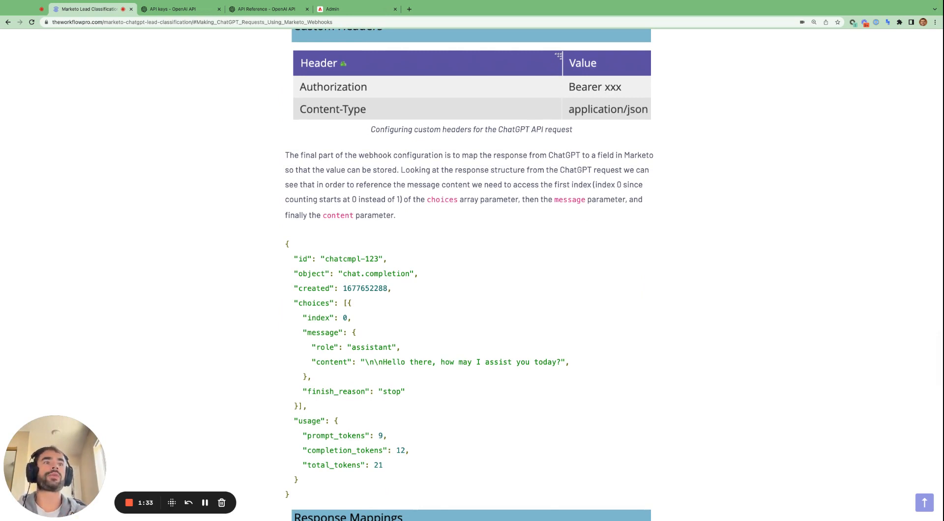
scroll("down", 3)
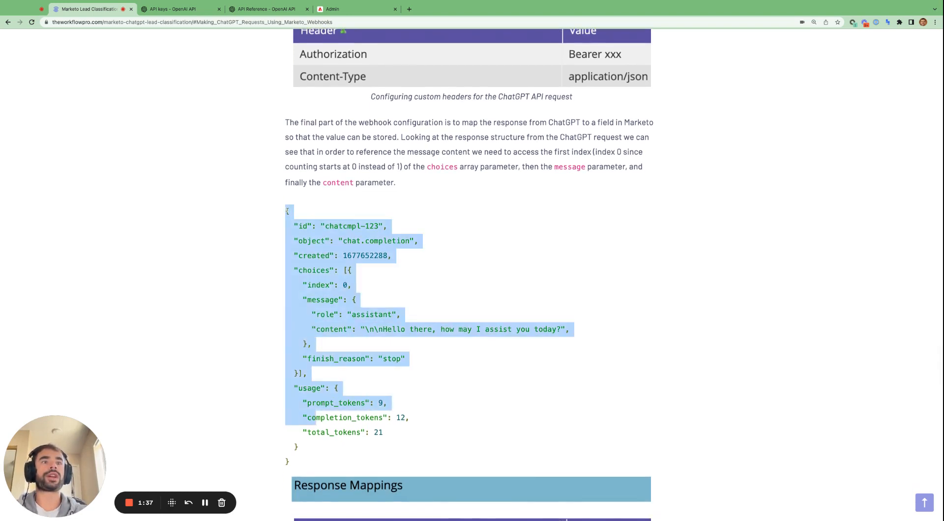
scroll("down", 3)
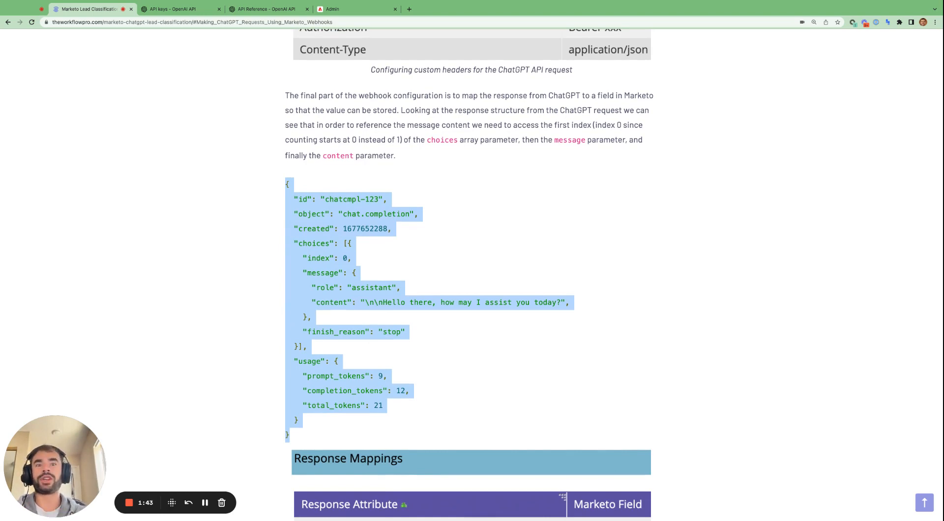
left_click(496, 9)
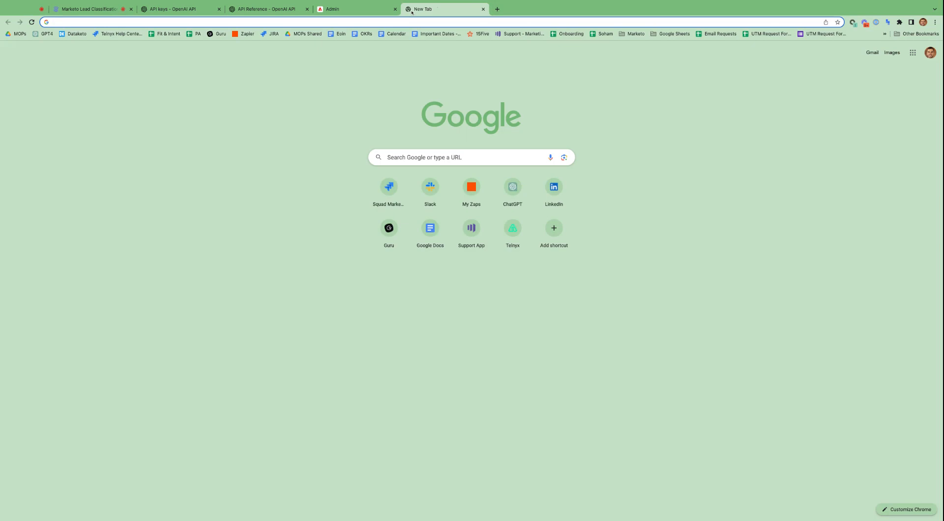
- Search Google for 'json syntax' and return to the blog's sample response
type("json syntax")
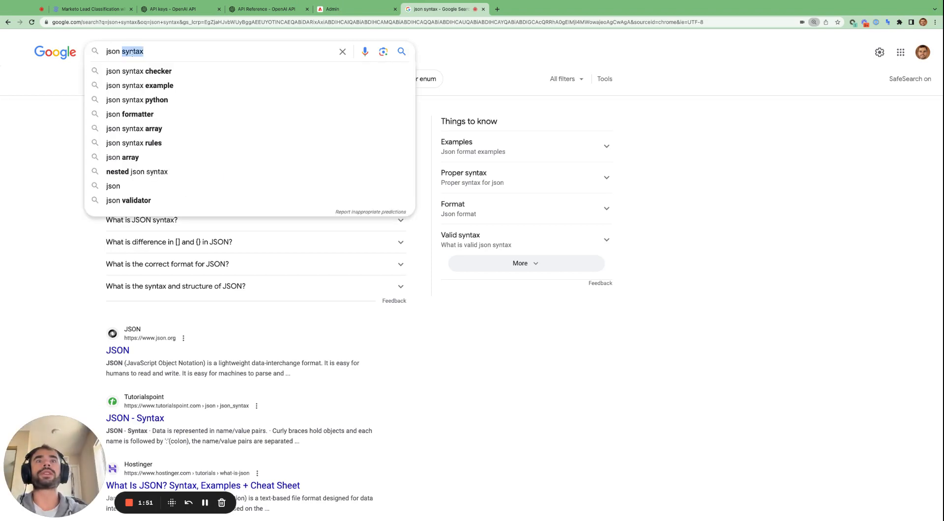
left_click(91, 9)
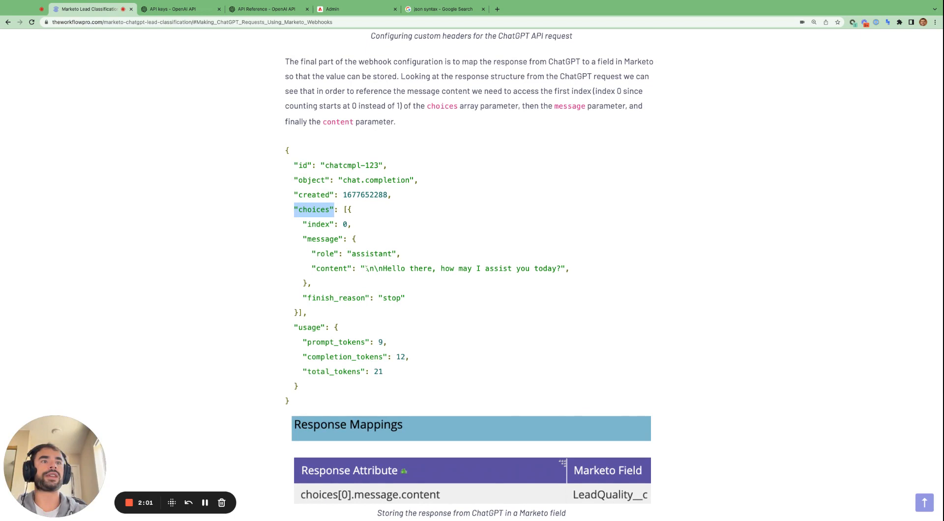
- Highlight the choices key and the choices array contents in the sample response
left_click_drag(364, 269, 564, 269)
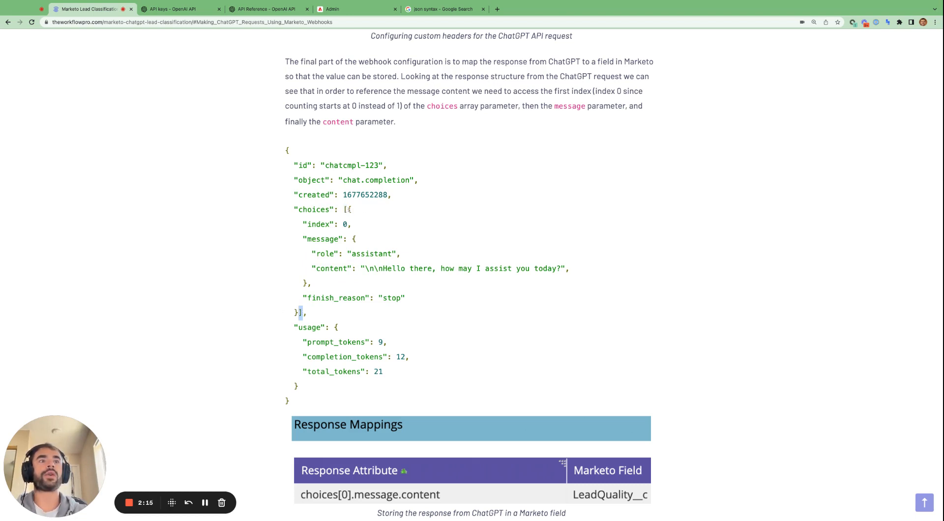
left_click_drag(347, 210, 299, 312)
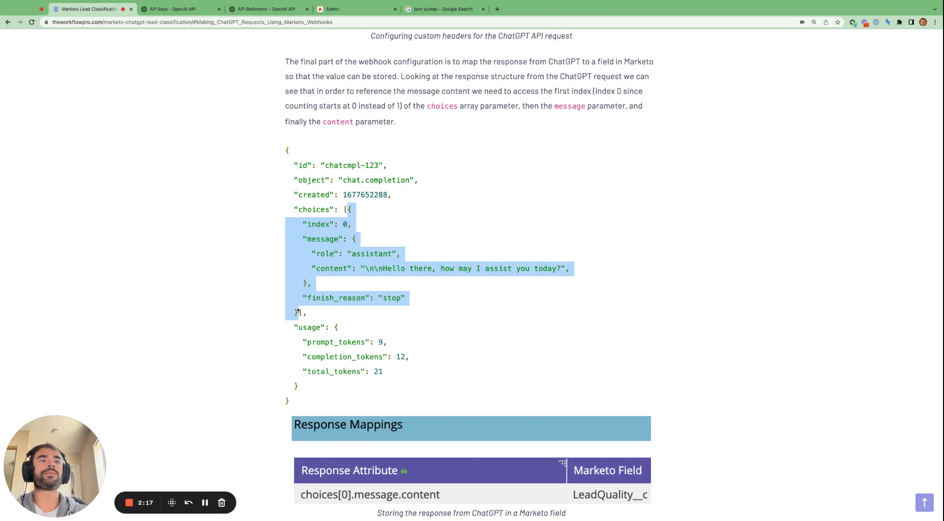
scroll("down", 3)
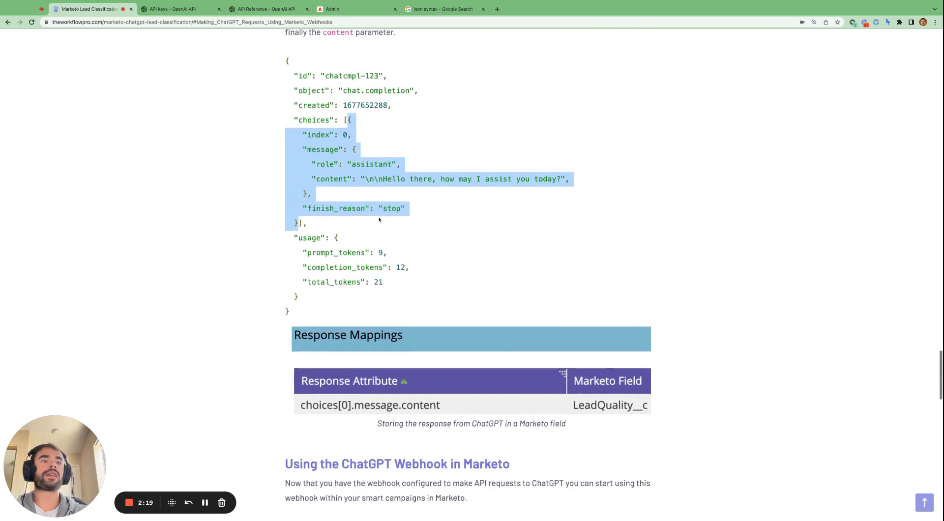
scroll("down", 3)
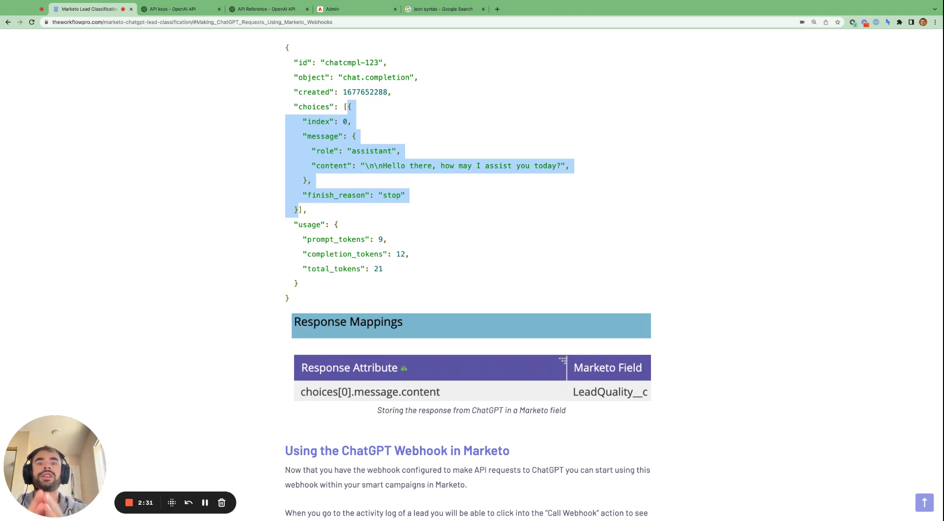
mouse_move(389, 233)
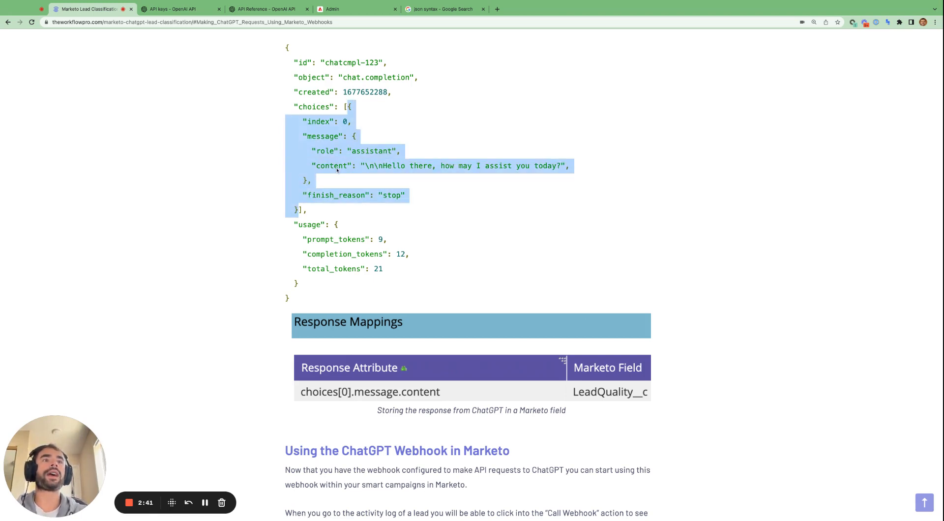
- Highlight the message object and content key, then return to the Marketo ChatGPT webhook
left_click(337, 170)
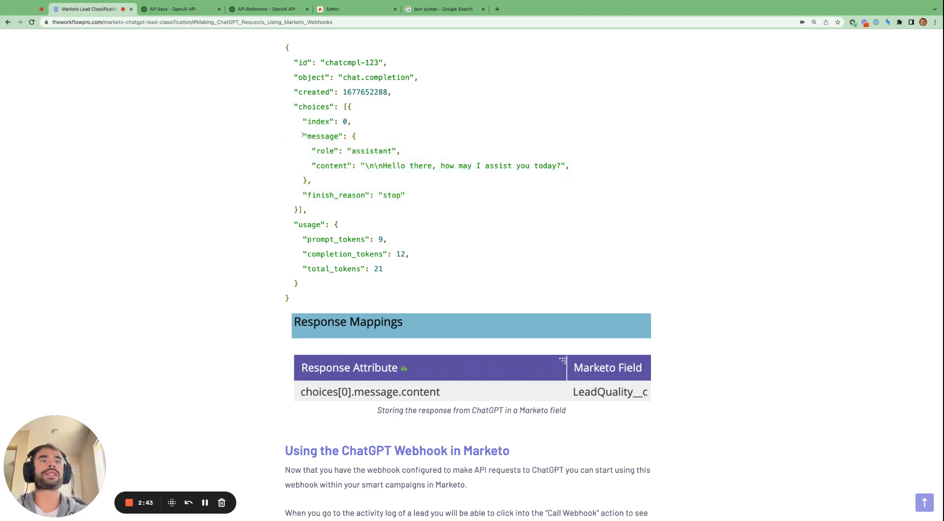
double_click(322, 135)
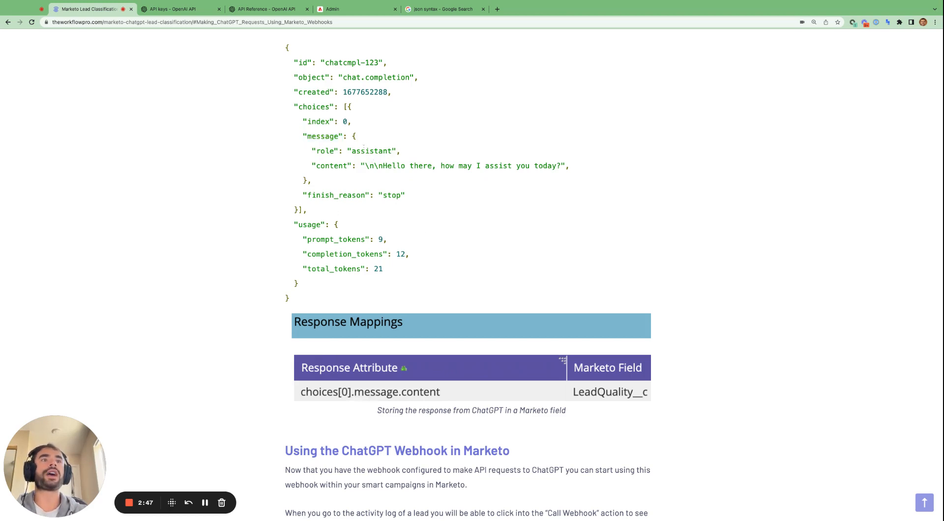
double_click(323, 136)
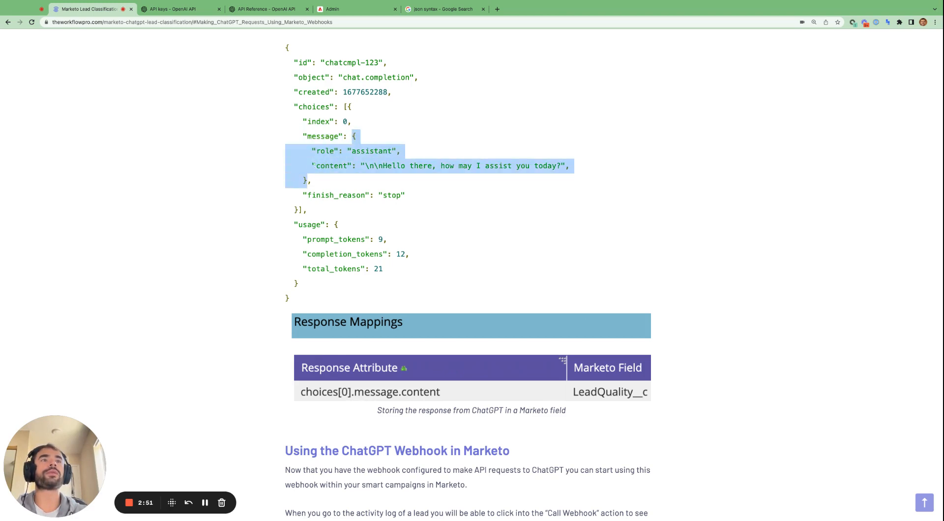
double_click(331, 166)
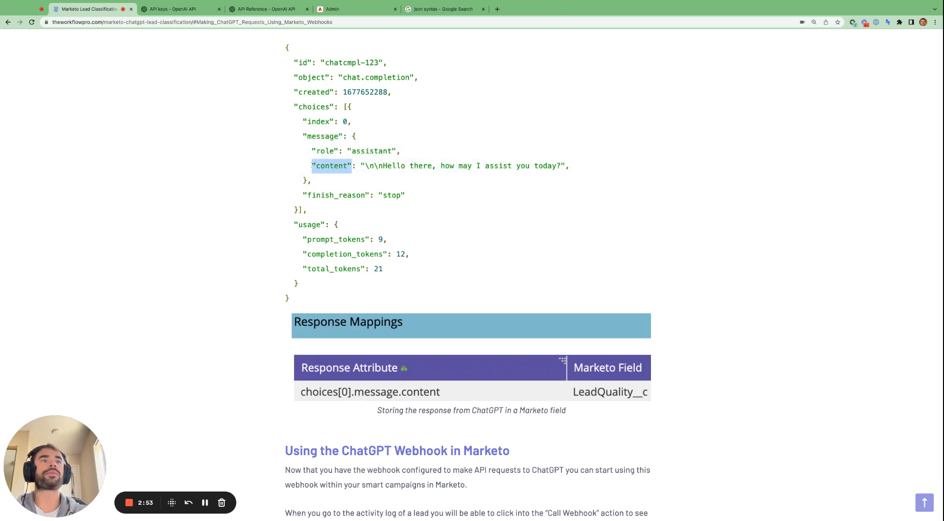
mouse_move(422, 397)
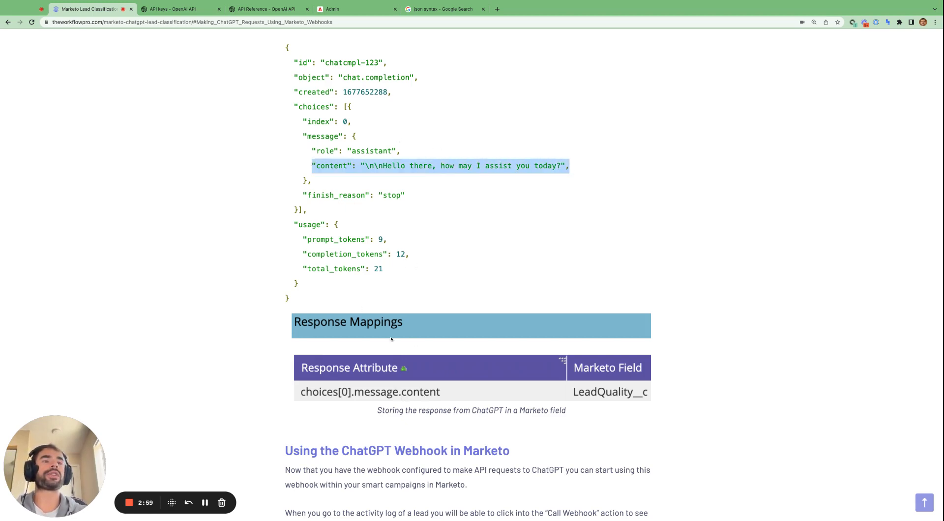
mouse_move(617, 380)
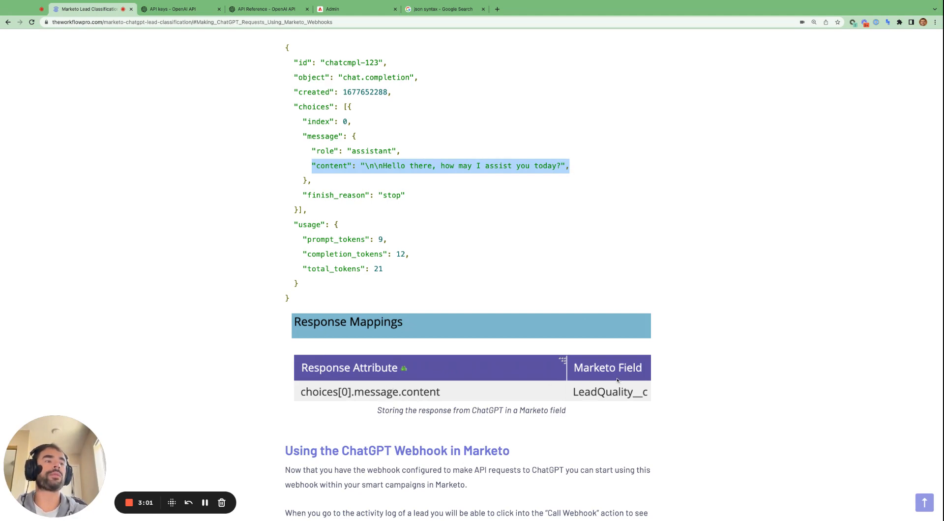
mouse_move(370, 40)
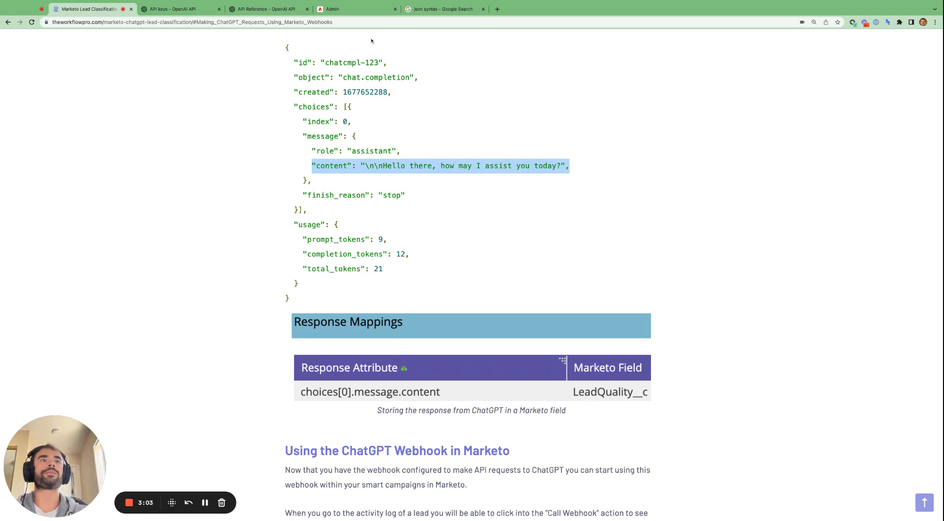
left_click(356, 9)
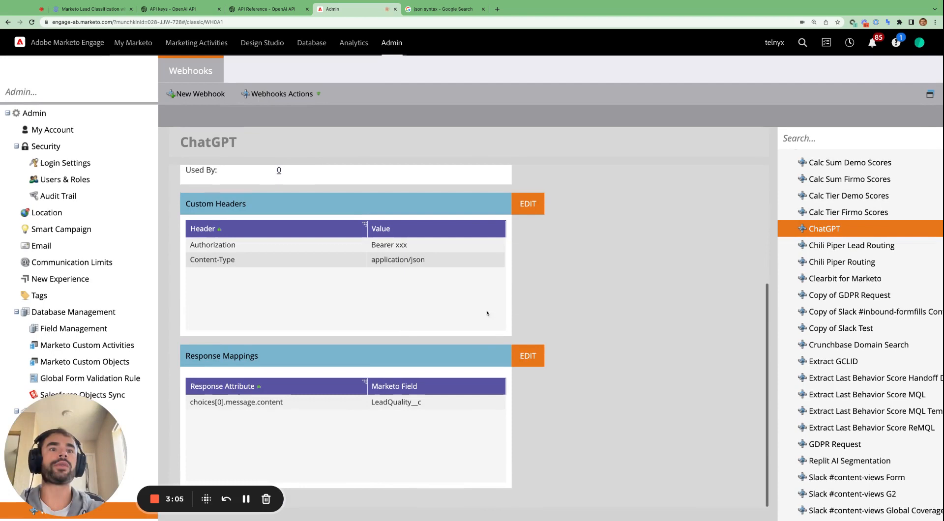
left_click(527, 357)
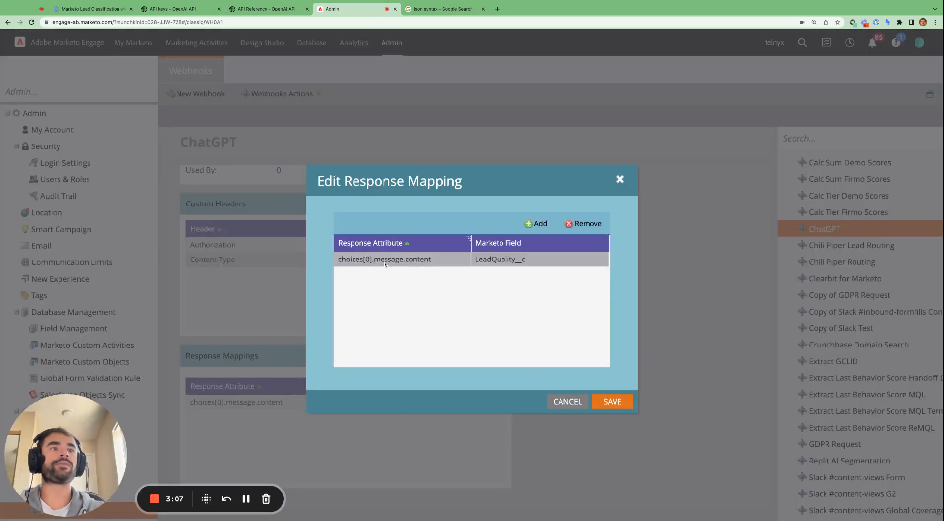
left_click(385, 258)
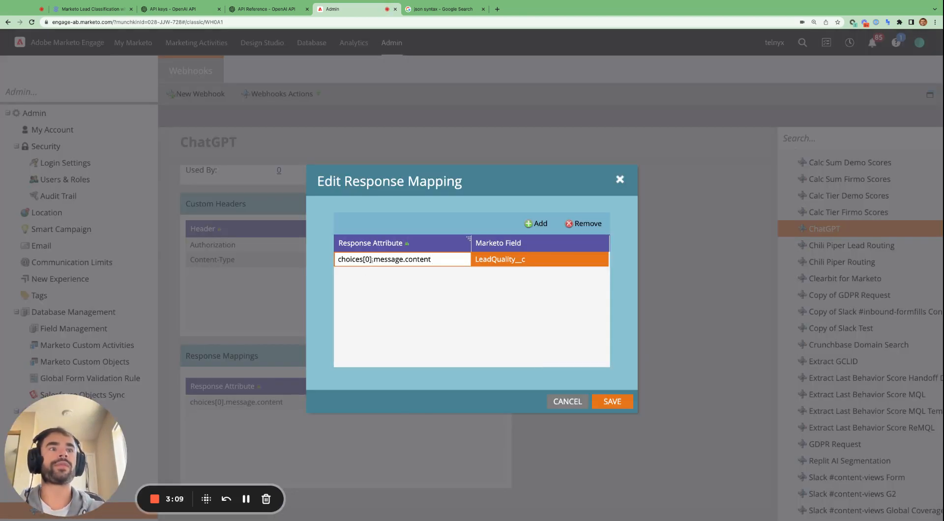
double_click(367, 259)
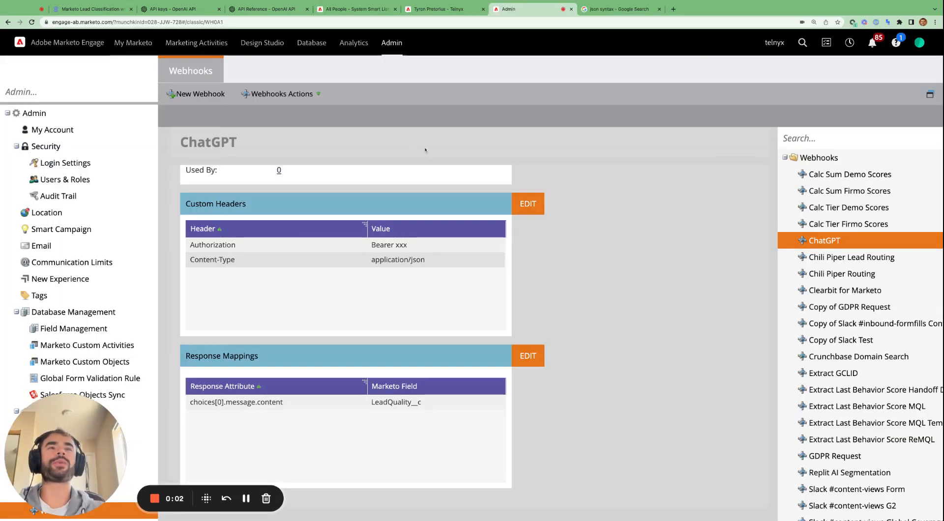
- Scroll the blog to the 'Using the ChatGPT Webhook in Marketo' section and its activity log examples
left_click(90, 9)
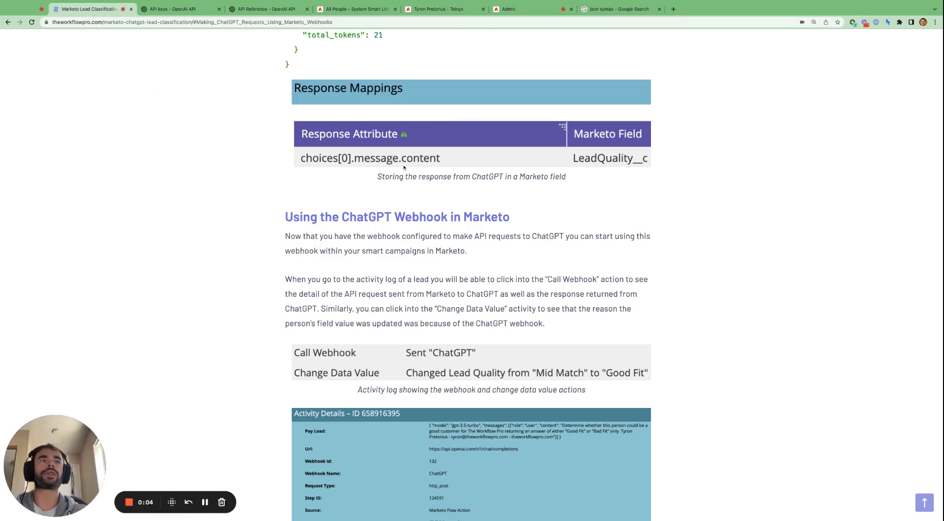
scroll("down", 3)
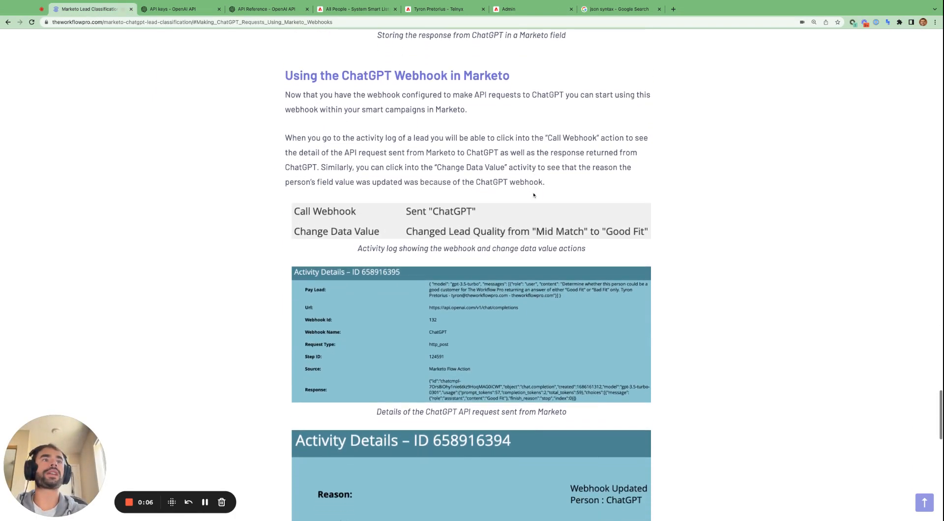
scroll("down", 3)
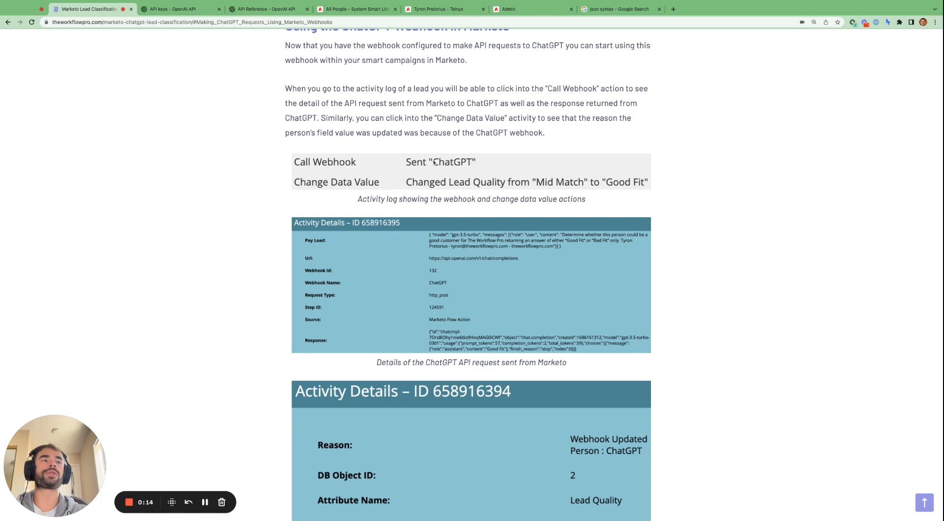
scroll("down", 3)
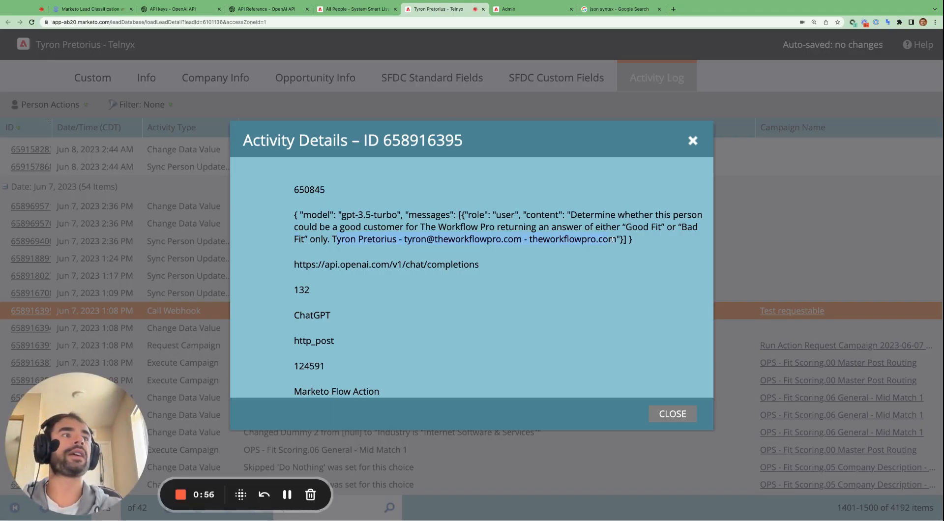
- Highlight 'Good Fit' in the Call Webhook response and close the activity details
scroll("down", 3)
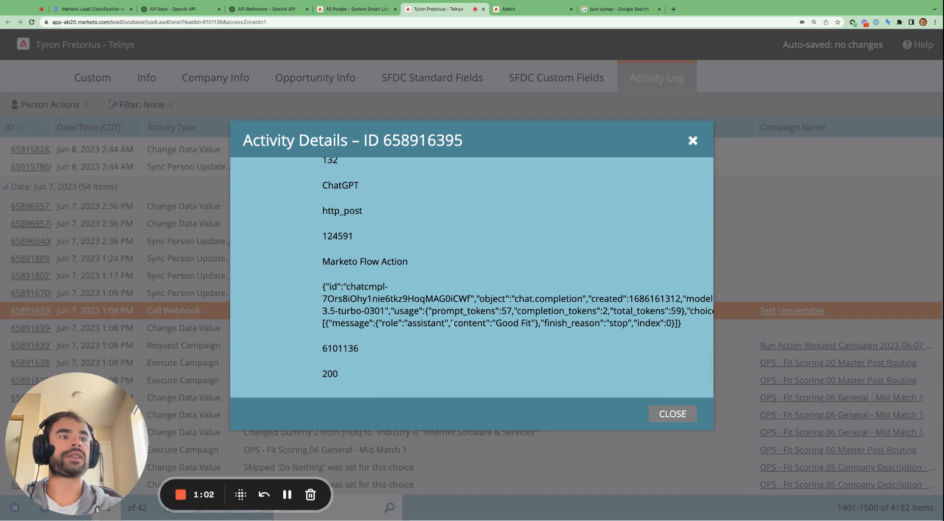
double_click(511, 323)
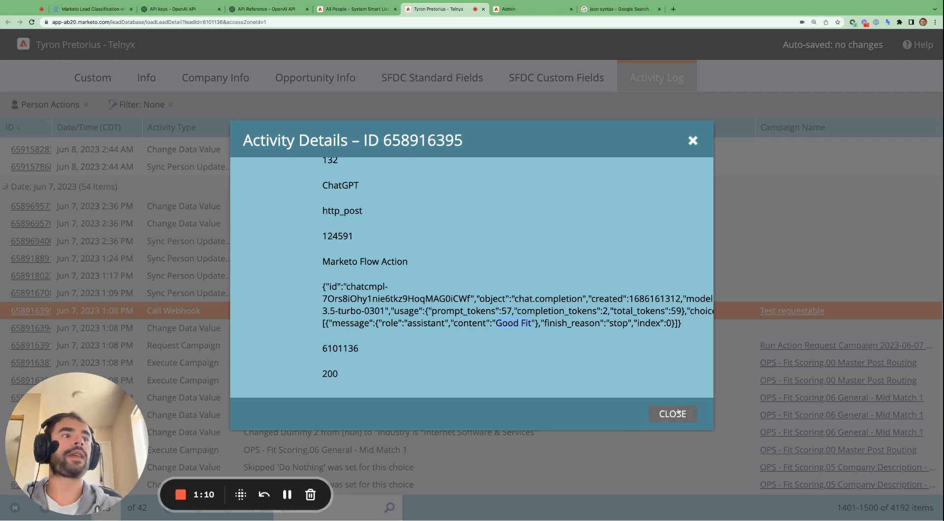
left_click(533, 9)
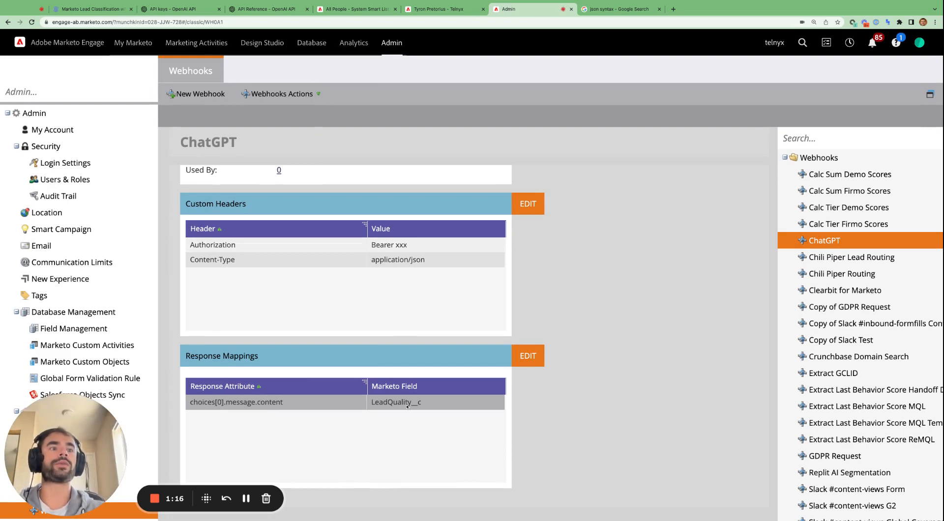
- Review the Change Data Value showing Lead Quality changed from Mid Match to Good Fit, then return to the blog
left_click(443, 9)
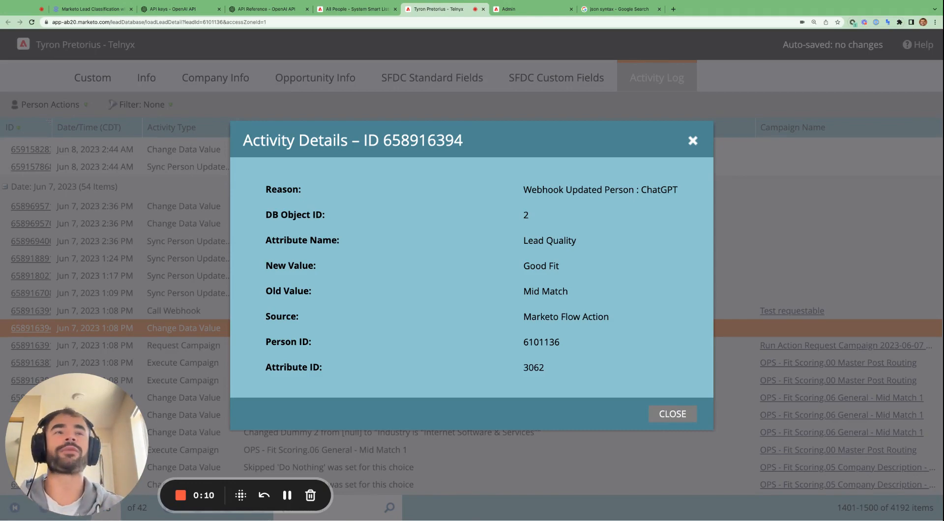
left_click(90, 8)
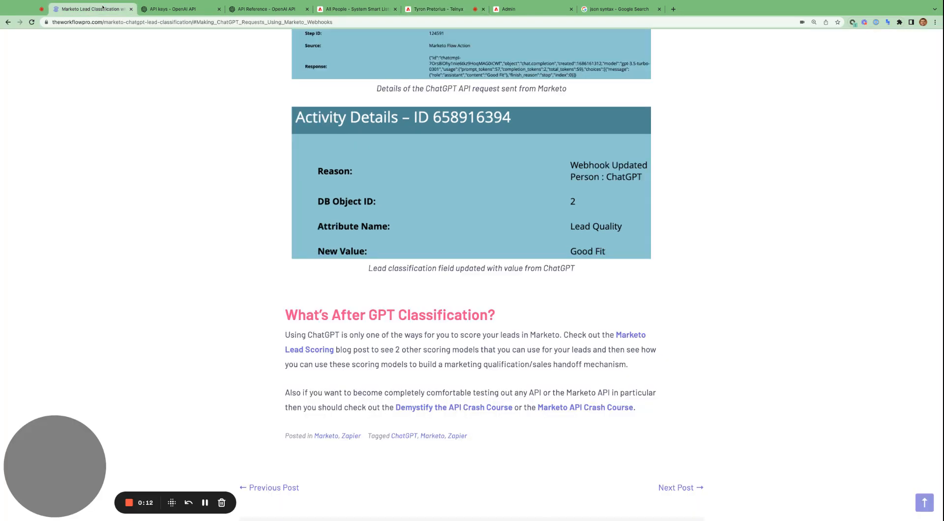
- Scroll to the 'What's After GPT Classification?' section and the end of the article
scroll("down", 3)
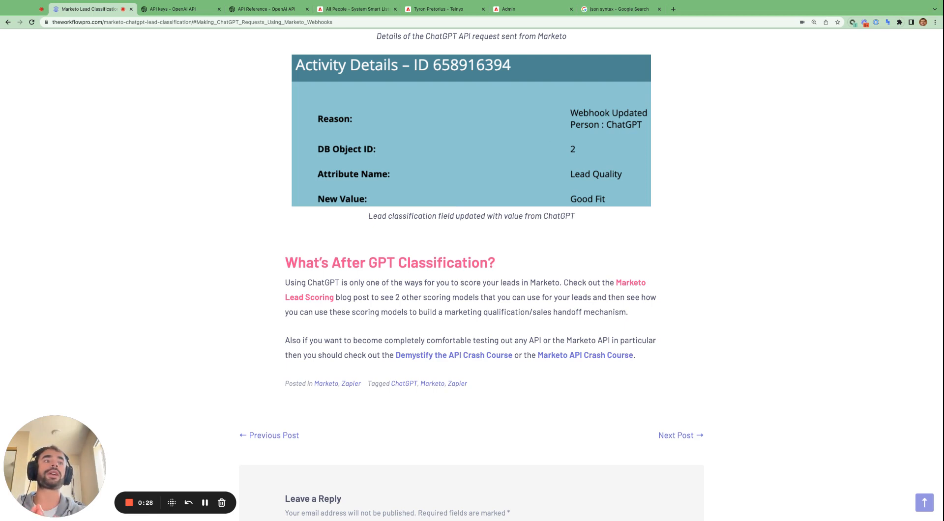
scroll("down", 3)
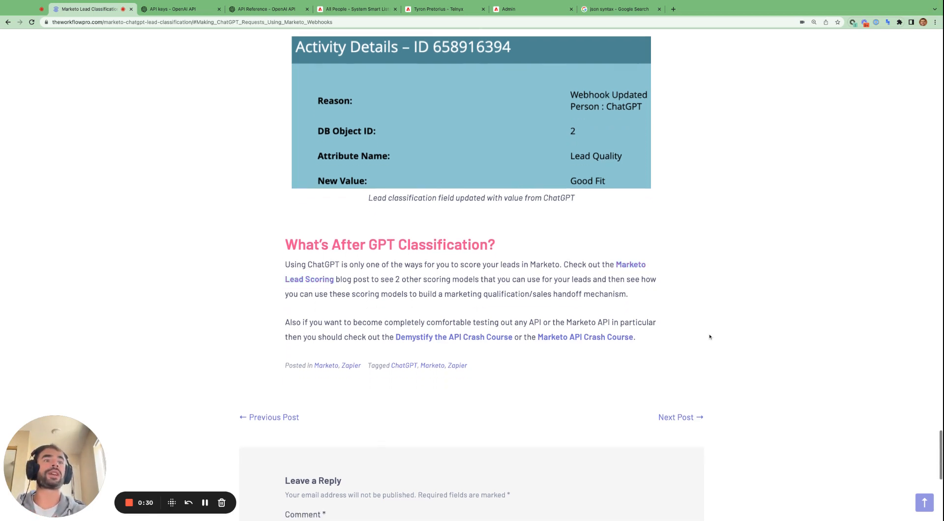
scroll("down", 3)
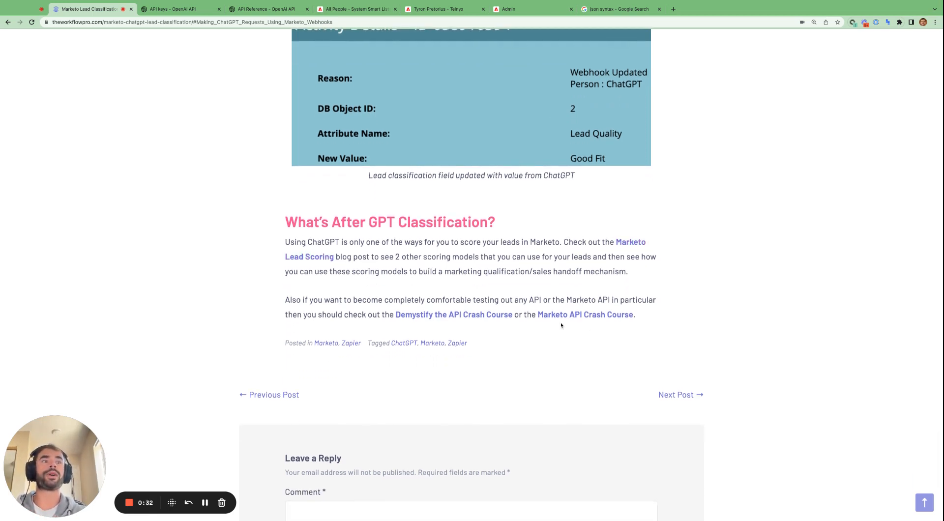